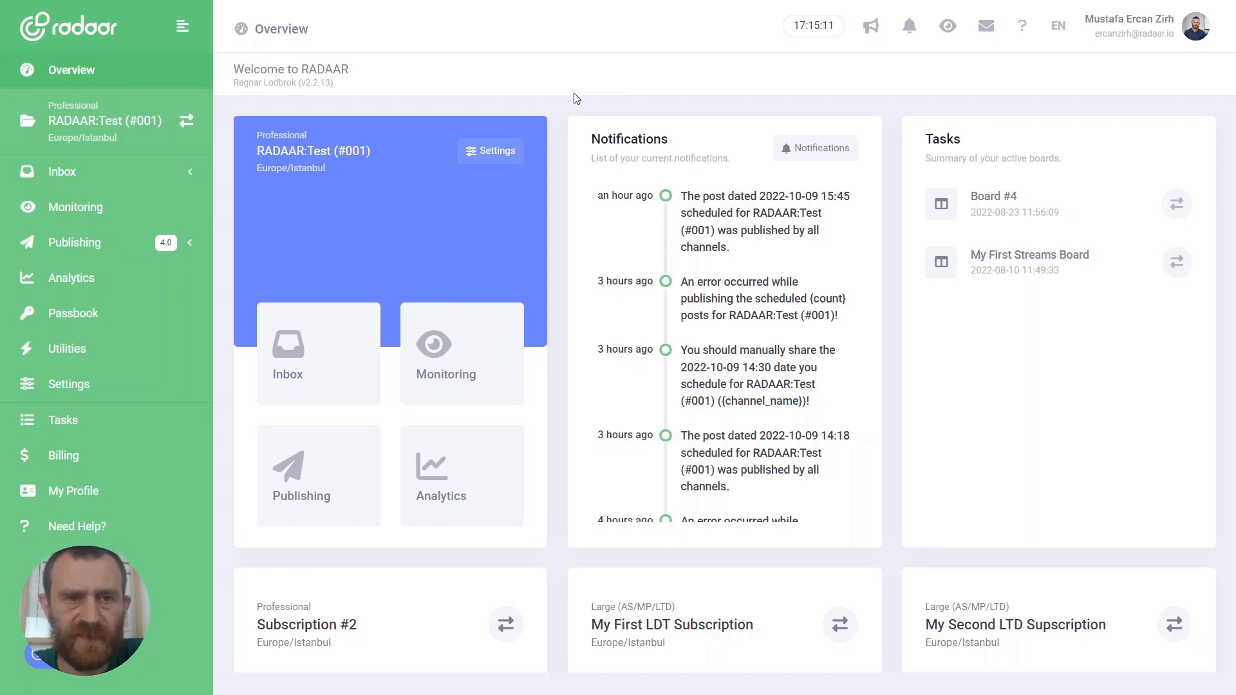
mouse_move(86, 250)
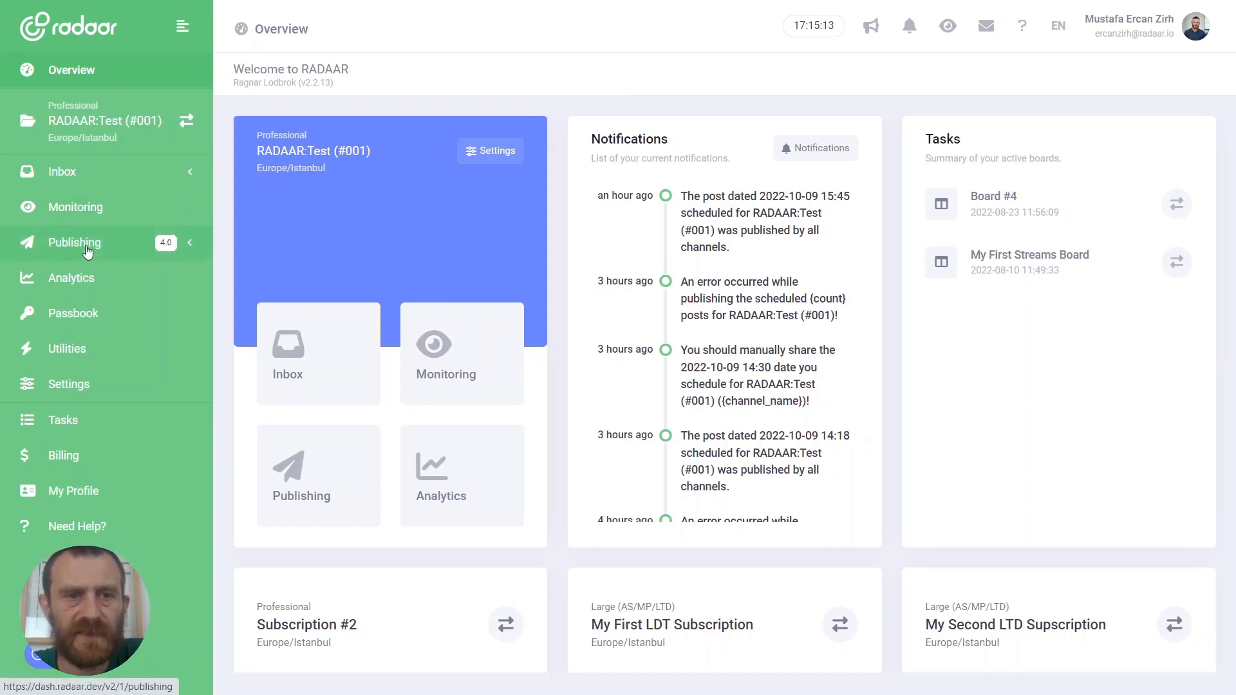
Go to Publishing > Scheduler for October 2022 and show its Actions menu
left_click(83, 277)
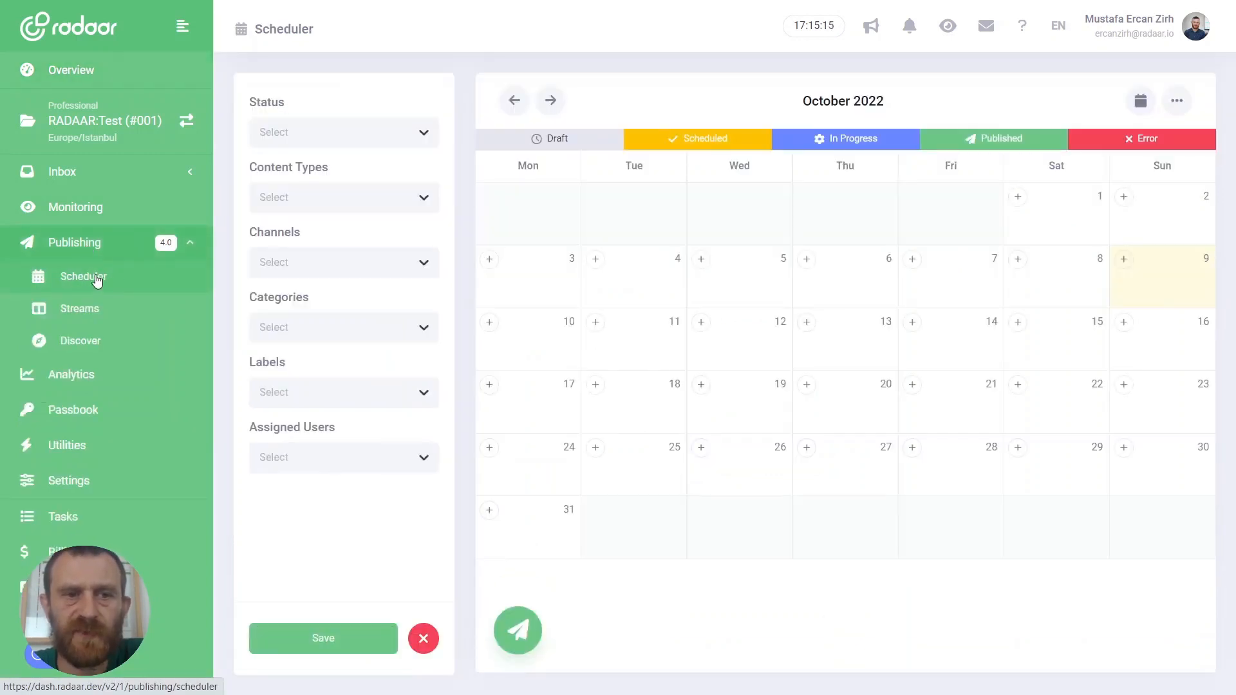
mouse_move(162, 278)
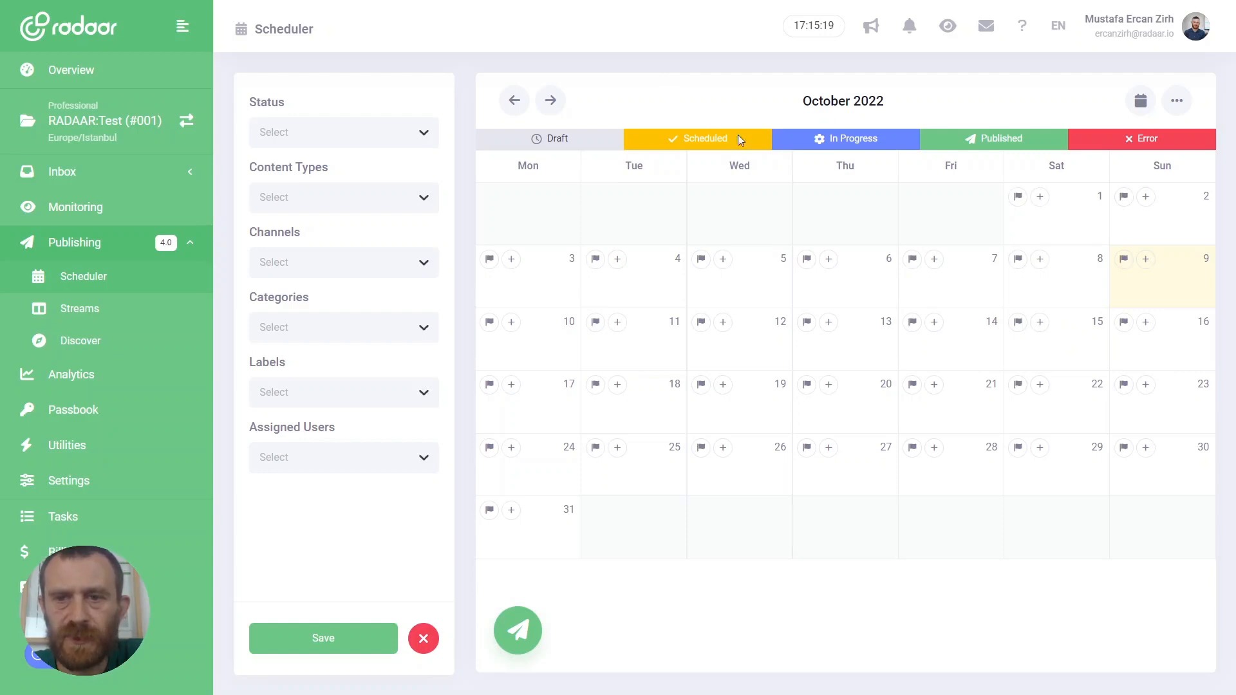
mouse_move(1176, 100)
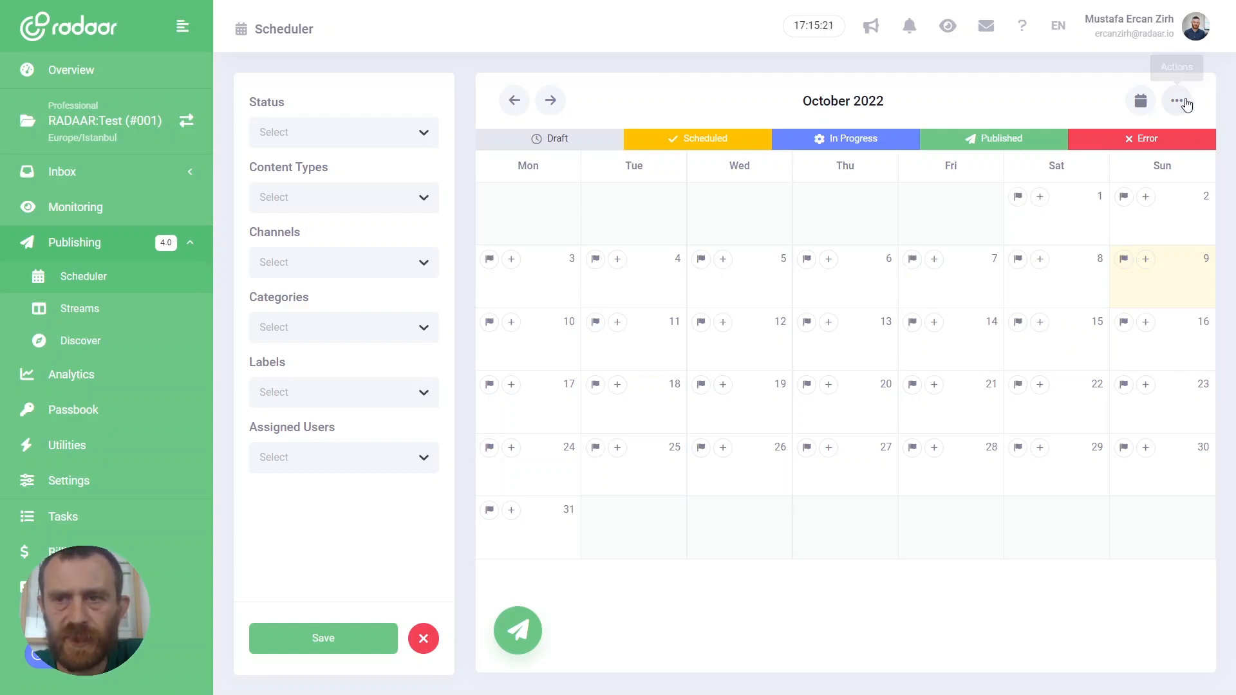
left_click(1177, 100)
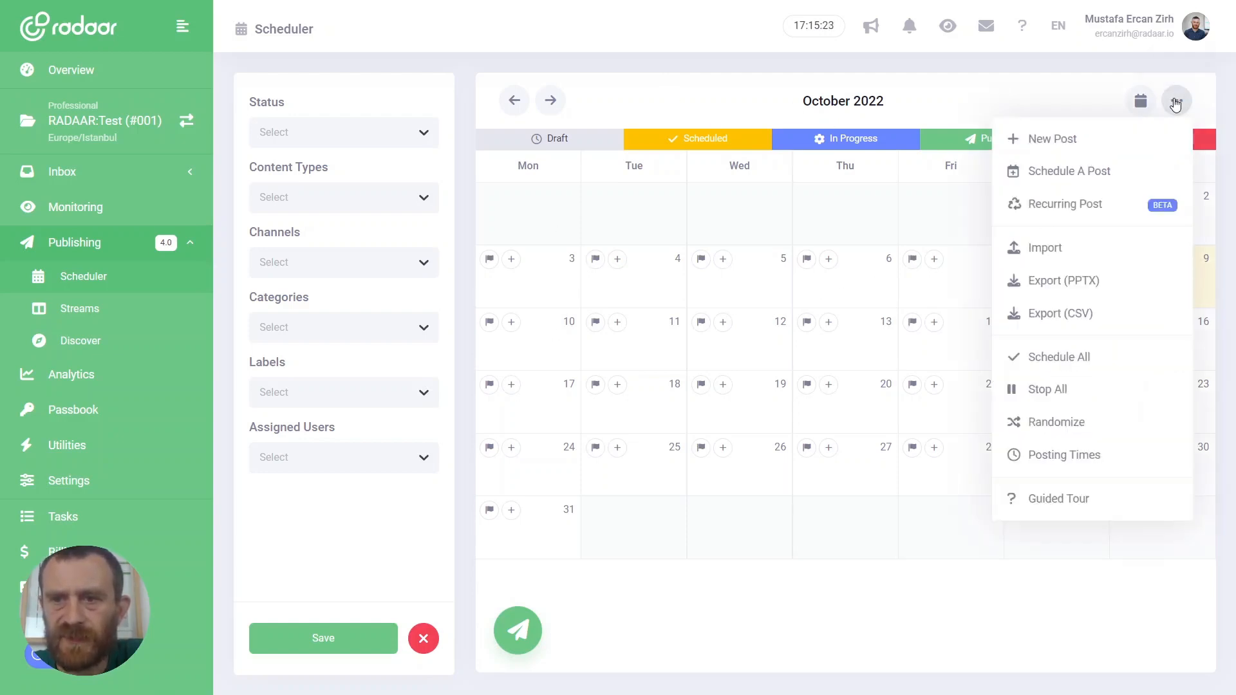
mouse_move(1069, 454)
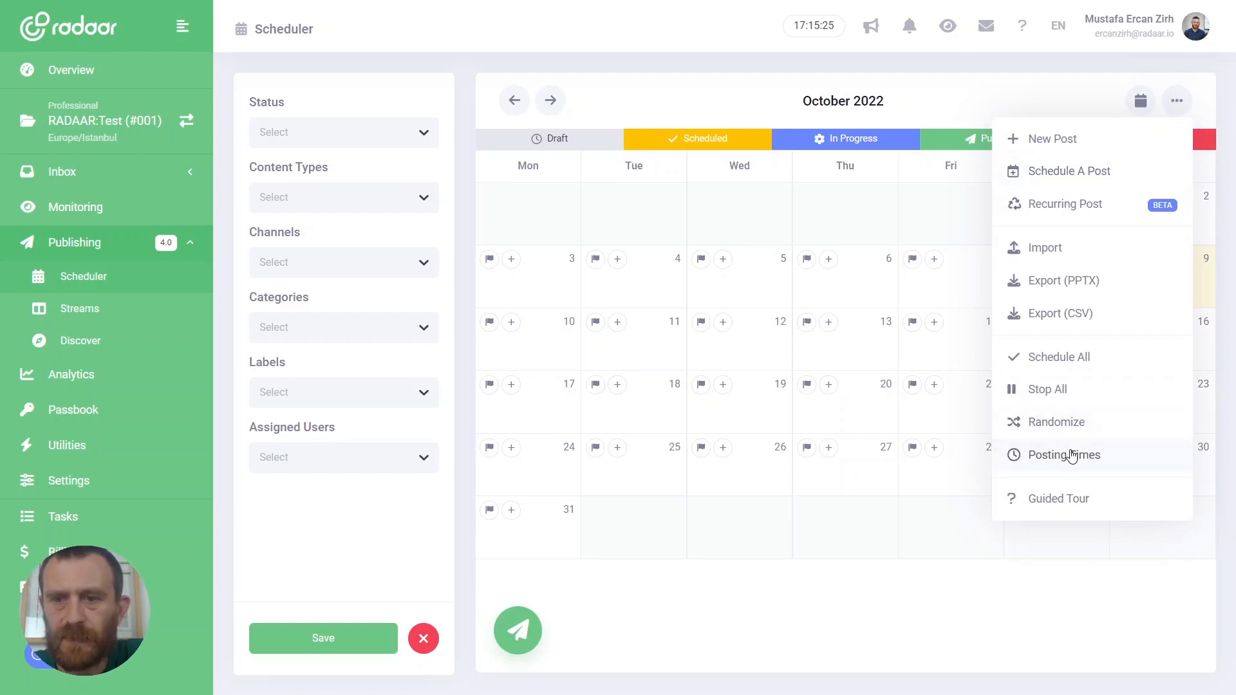
Save the default Posting Times so 10:00, 12:00, 14:00 and 16:00 slots show every day
left_click(1065, 455)
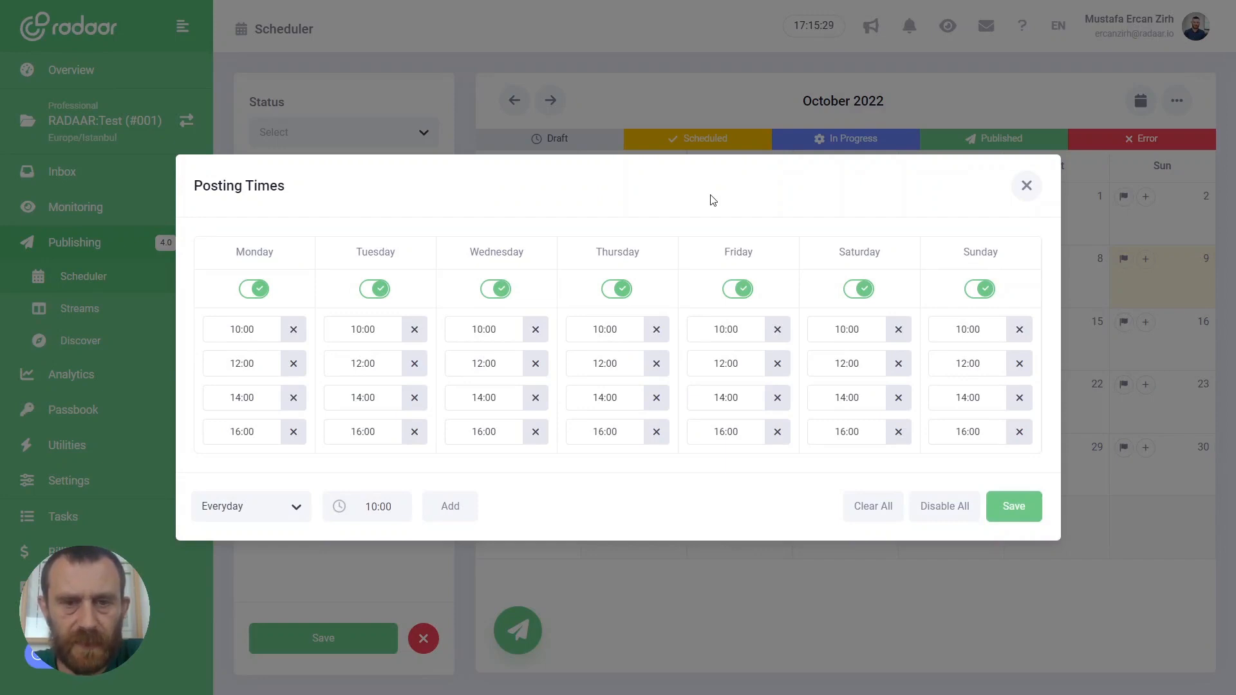
mouse_move(277, 251)
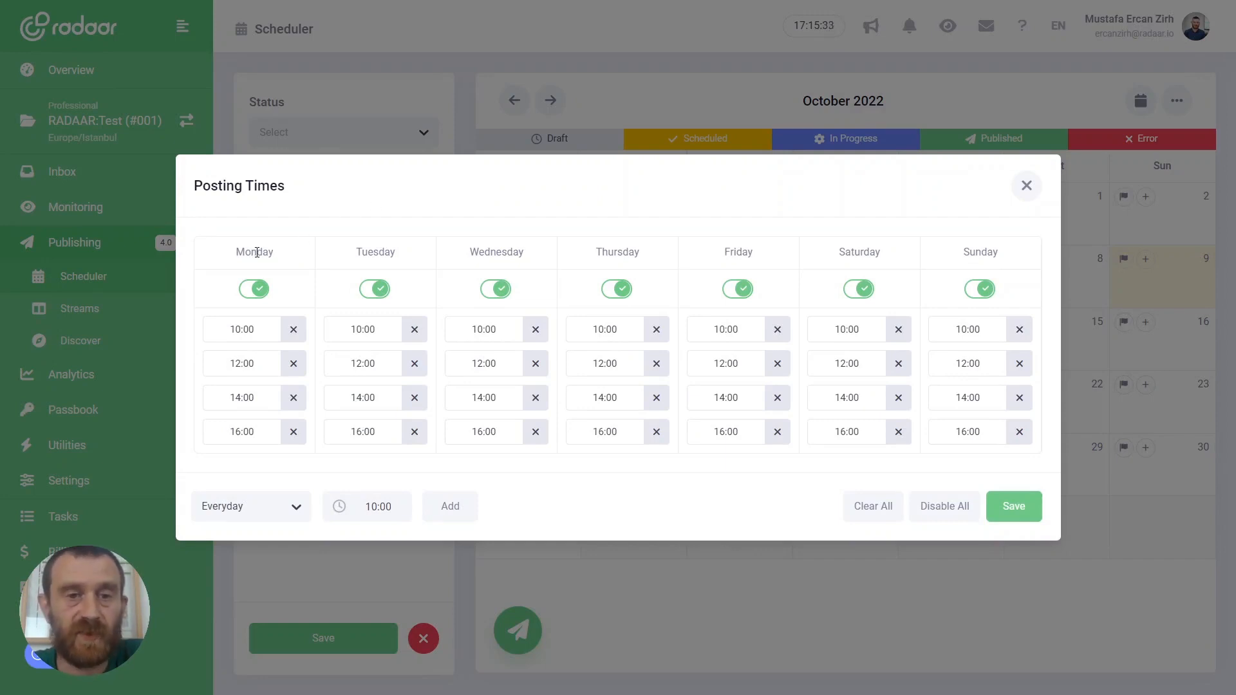
mouse_move(445, 240)
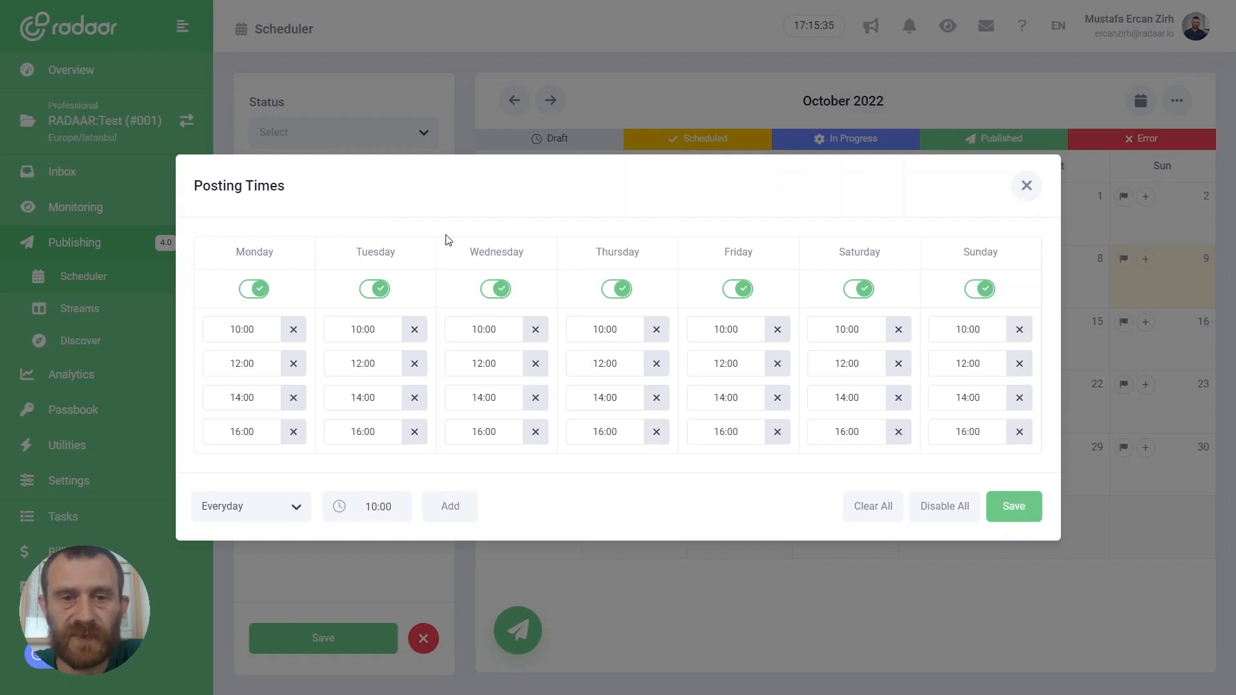
mouse_move(537, 196)
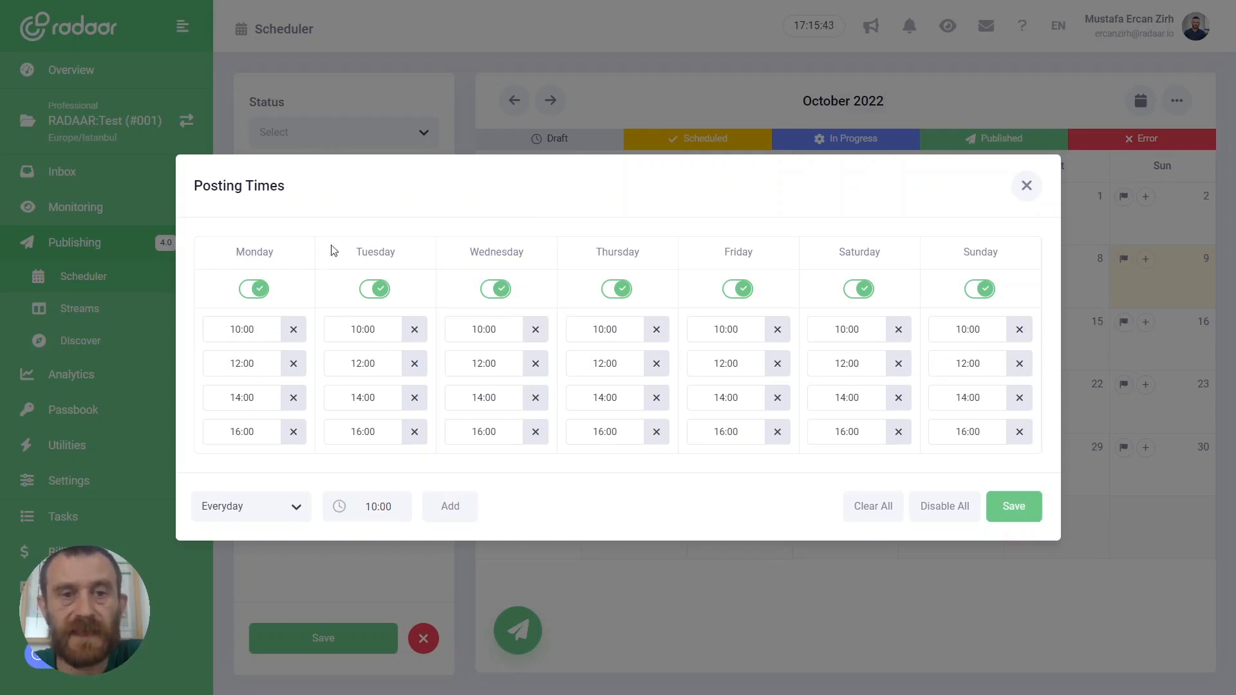
mouse_move(1001, 486)
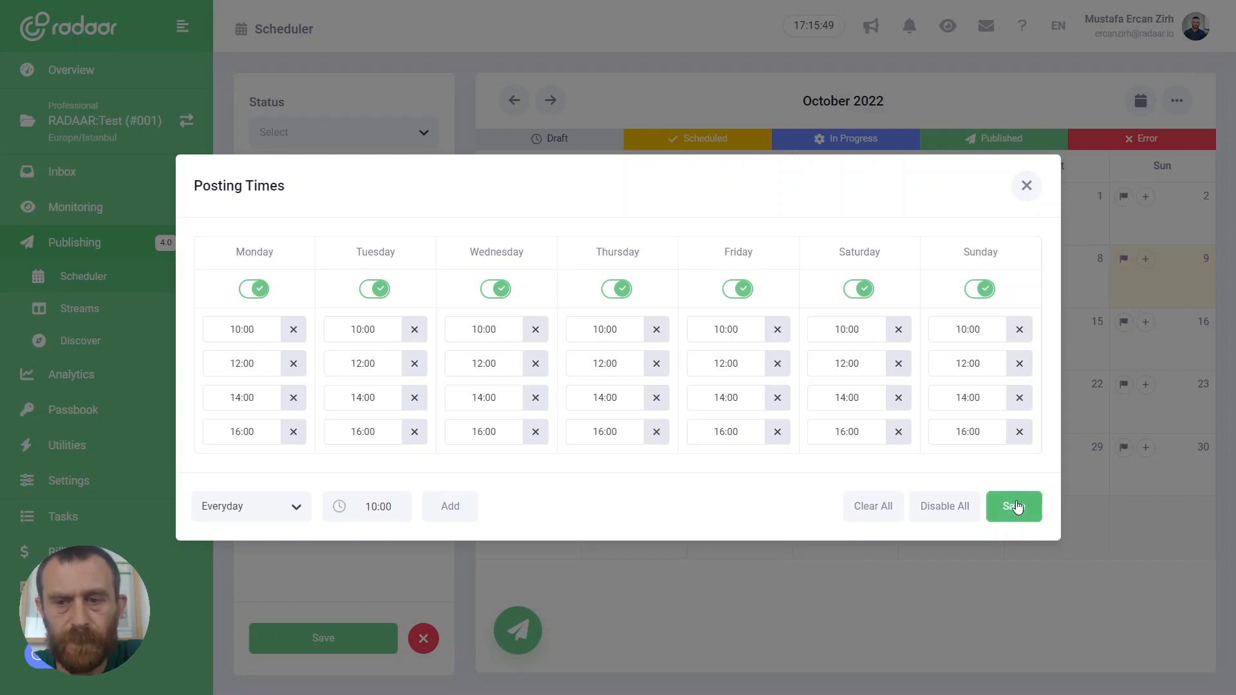
left_click(1013, 506)
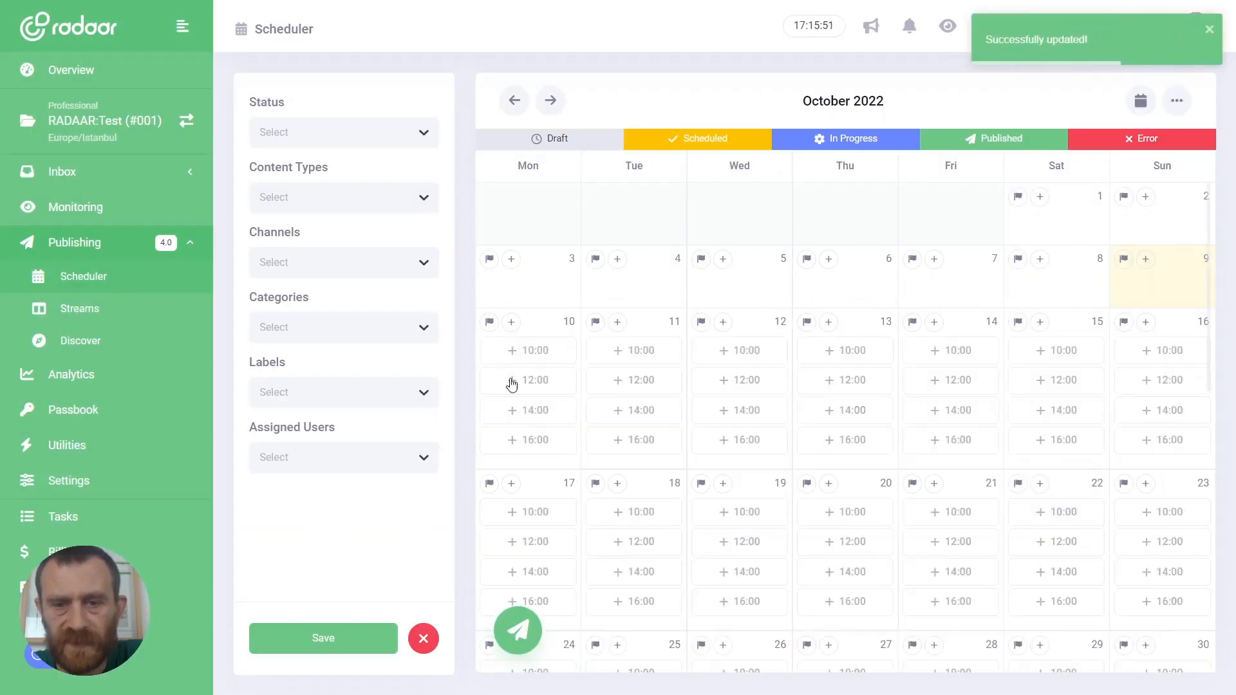
In Posting Times, switch off Saturday and Sunday and save weekday-only slots
left_click(1175, 100)
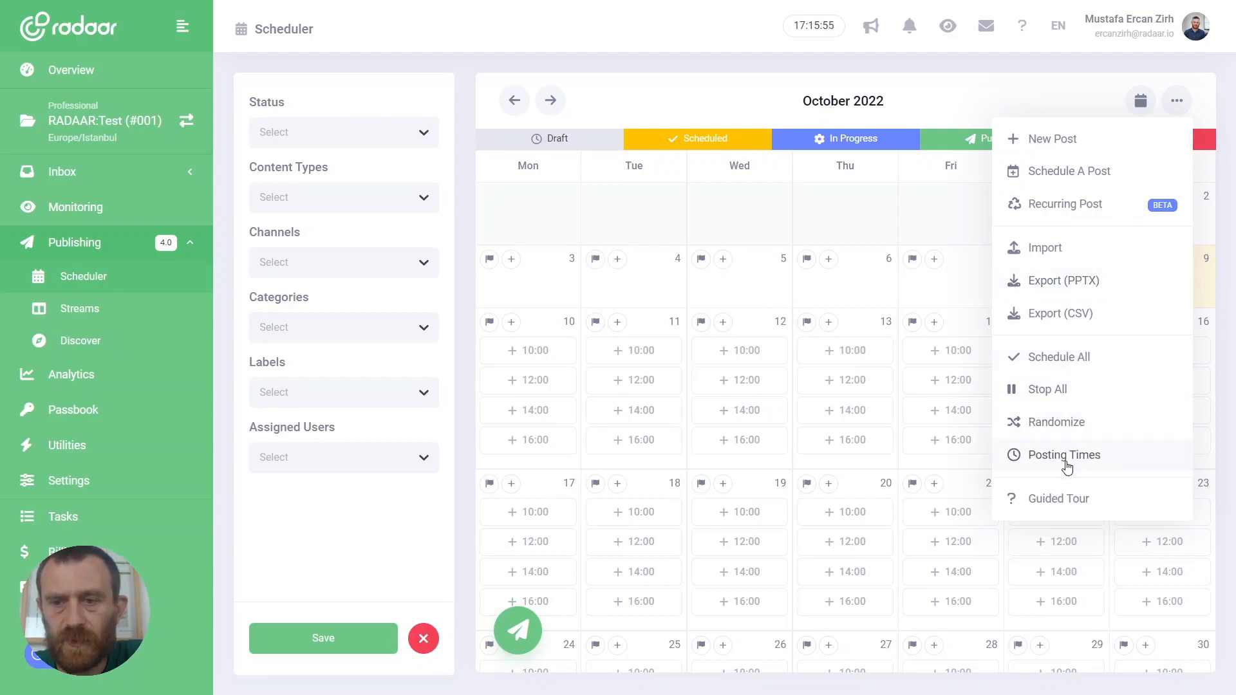
left_click(1063, 455)
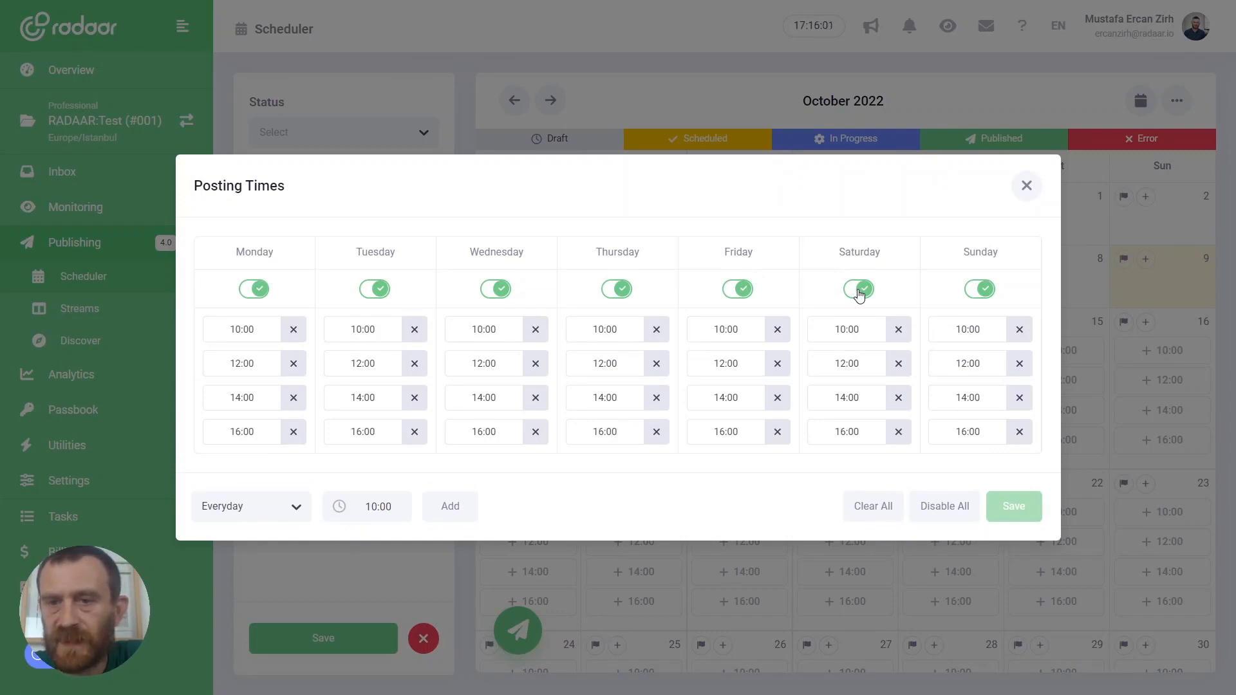
left_click(858, 288)
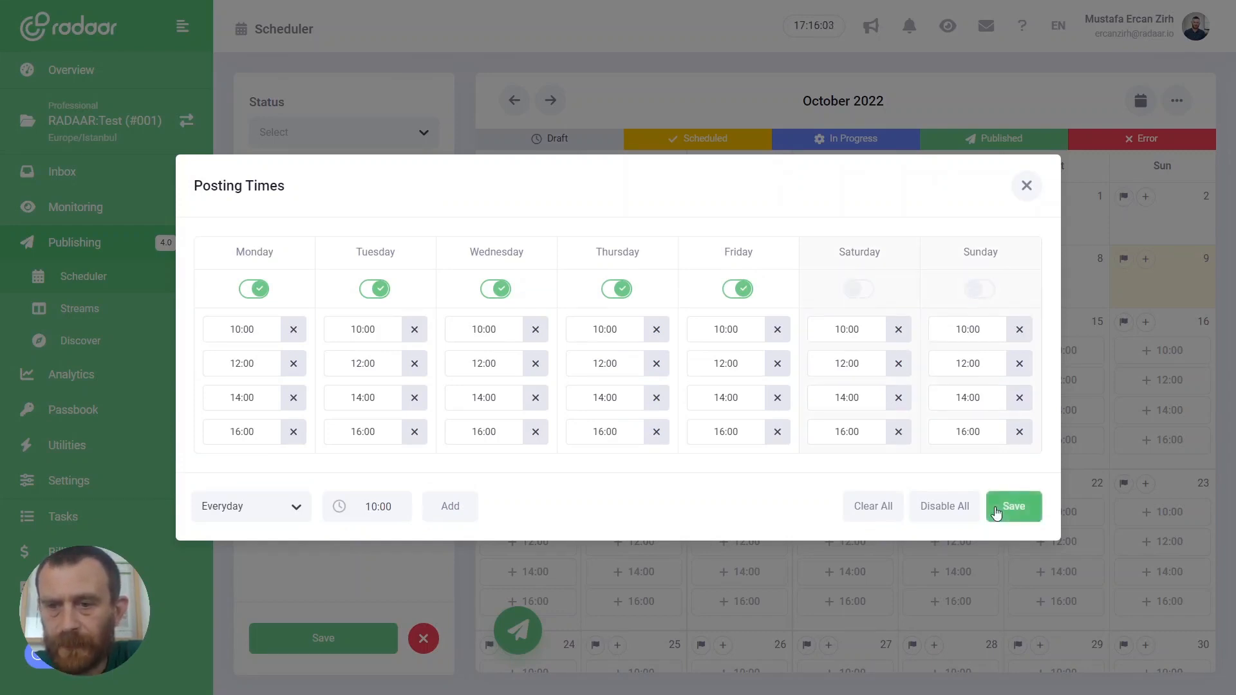
left_click(1013, 506)
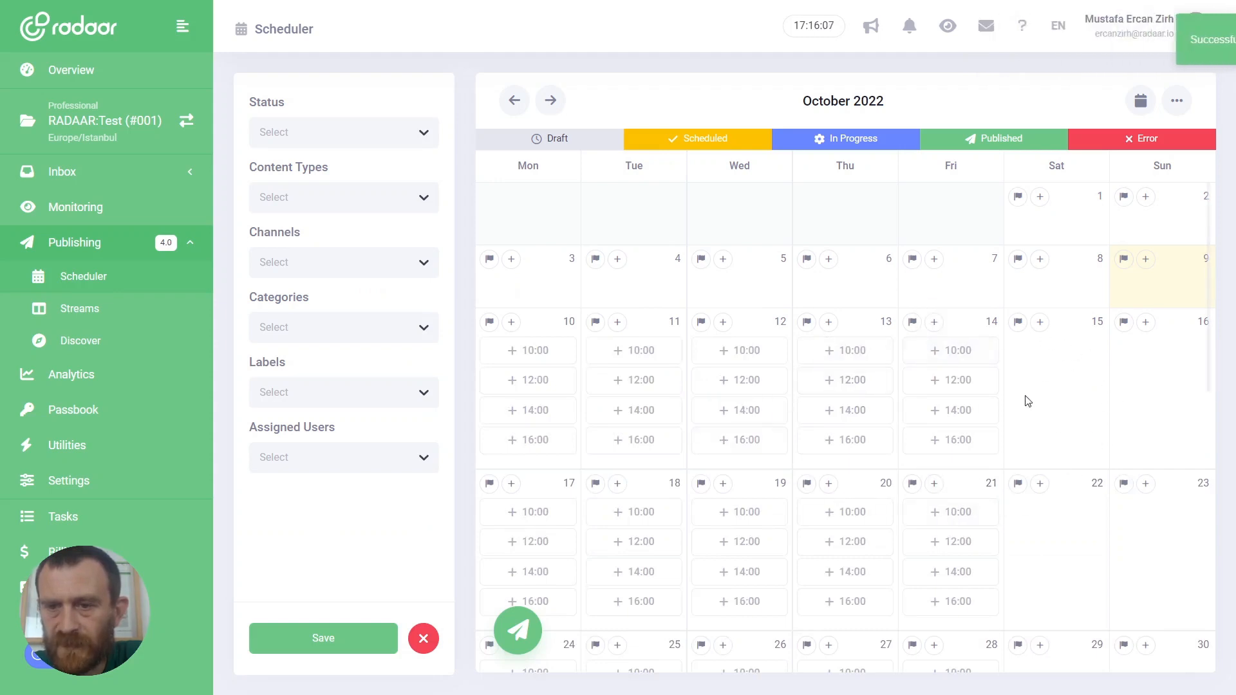
mouse_move(1175, 101)
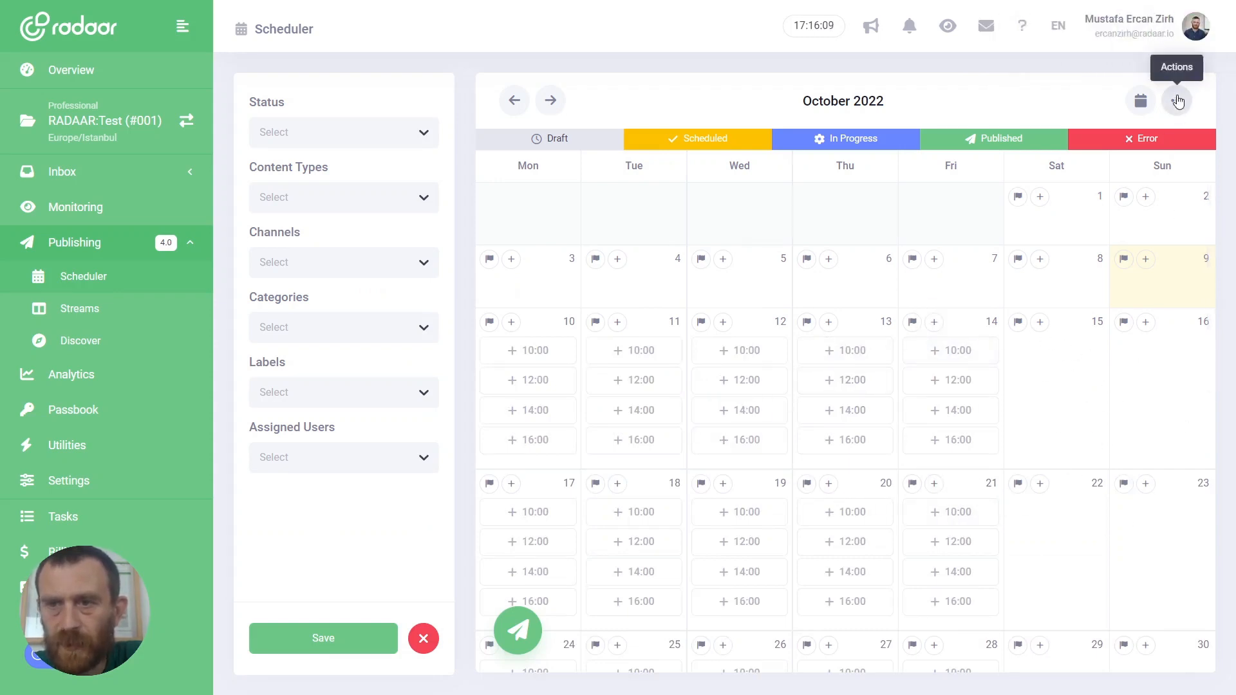
Edit Monday's posting times to 13:00, 15:00, 16:00 and 18:00 and save them
left_click(1177, 101)
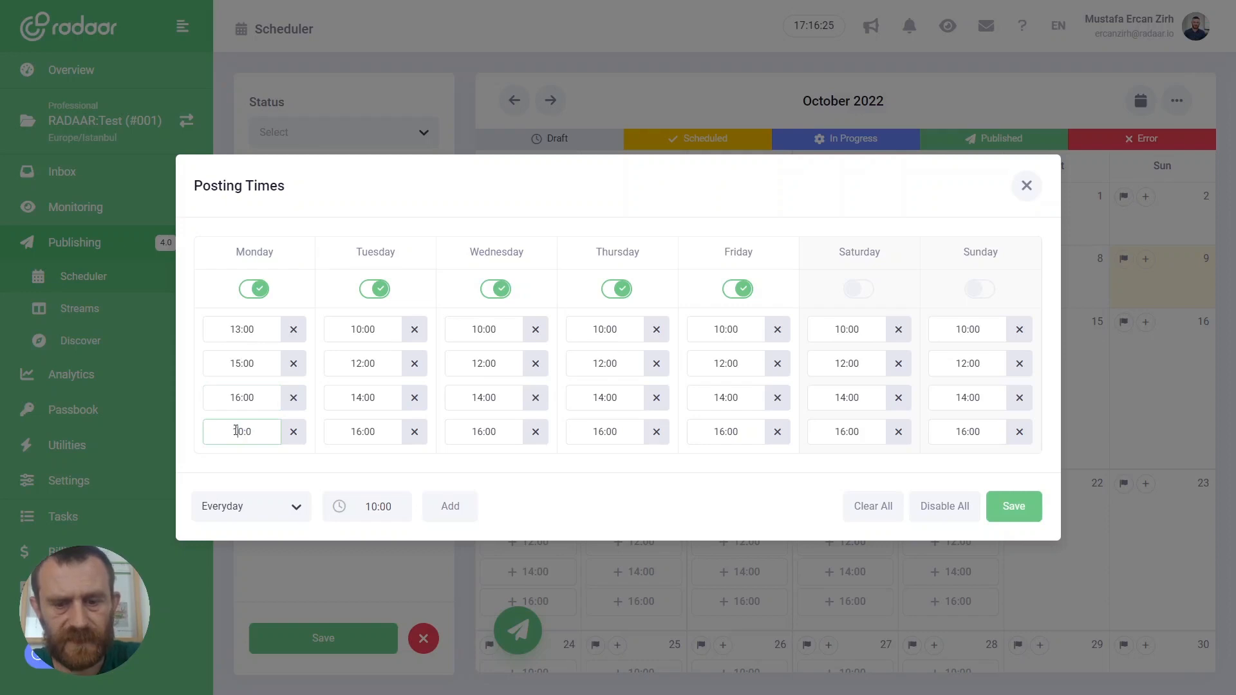
type("18:00")
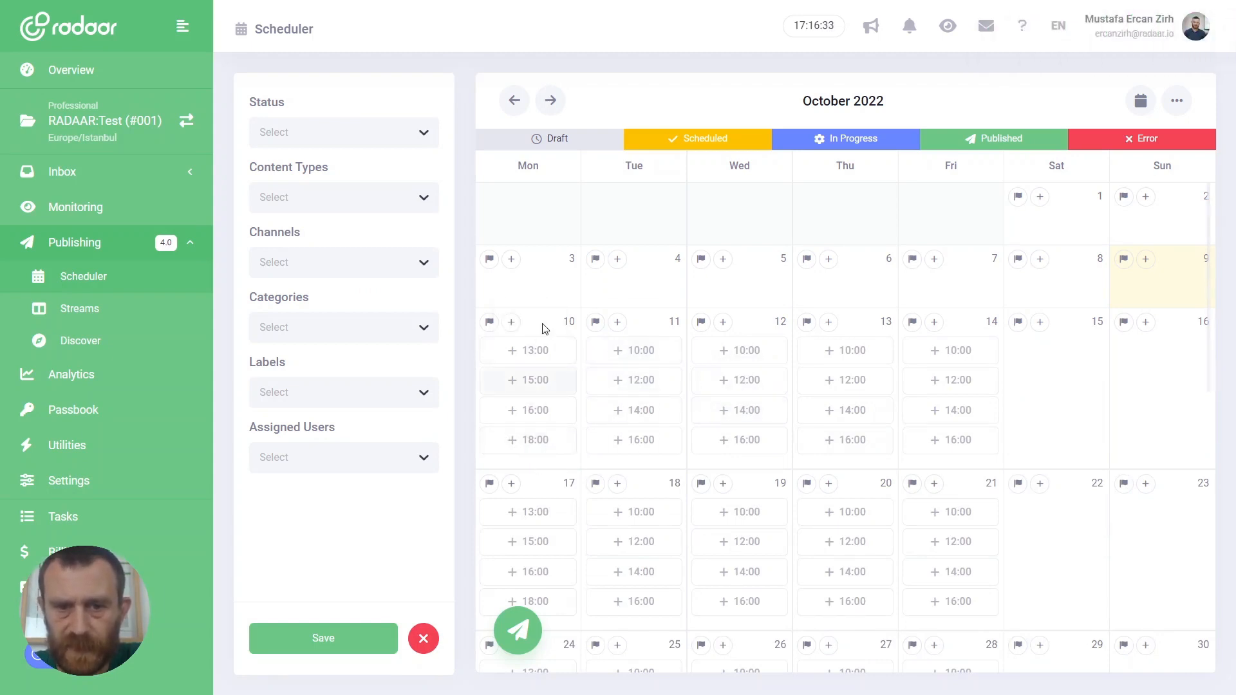
left_click(1175, 100)
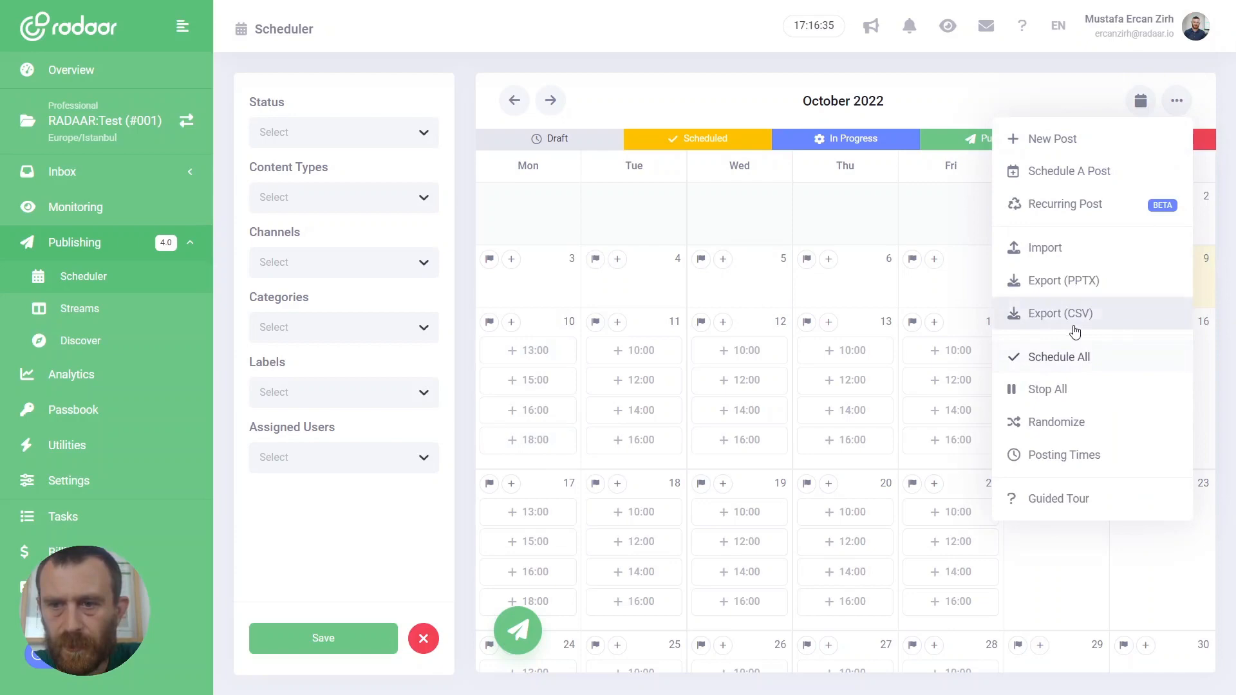
mouse_move(1051, 468)
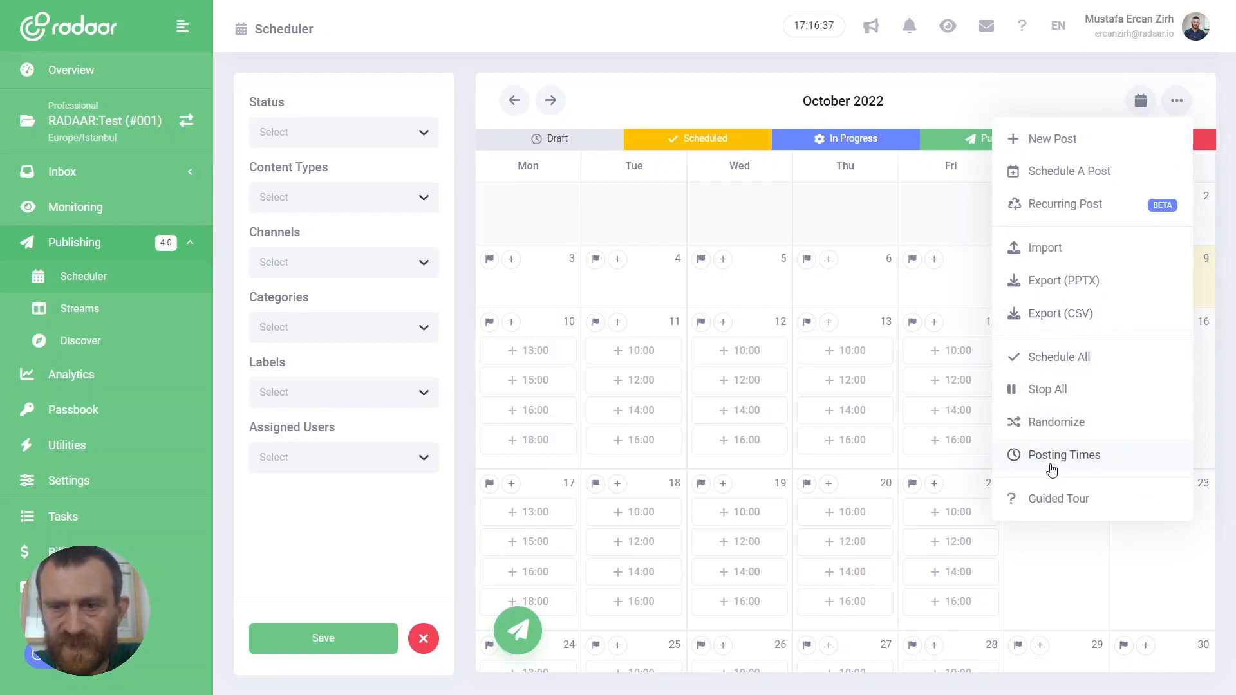
Reopen Posting Times and Clear All existing time slots, leaving only day toggles
left_click(1064, 454)
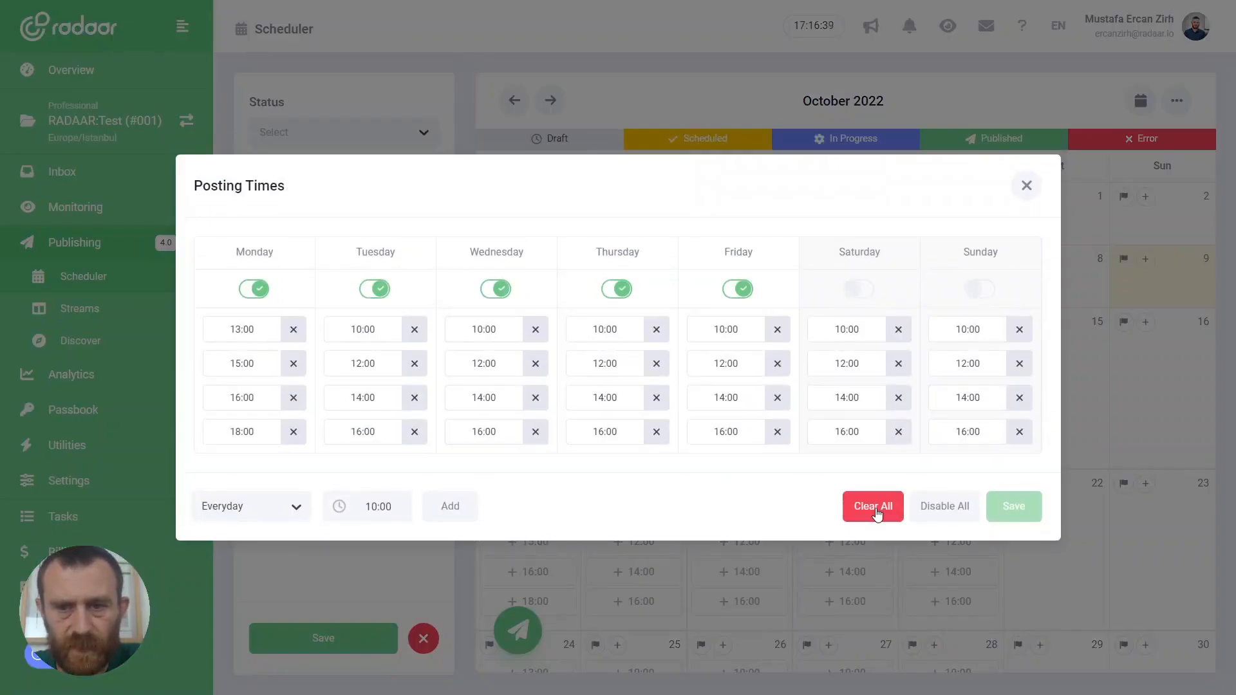
left_click(871, 506)
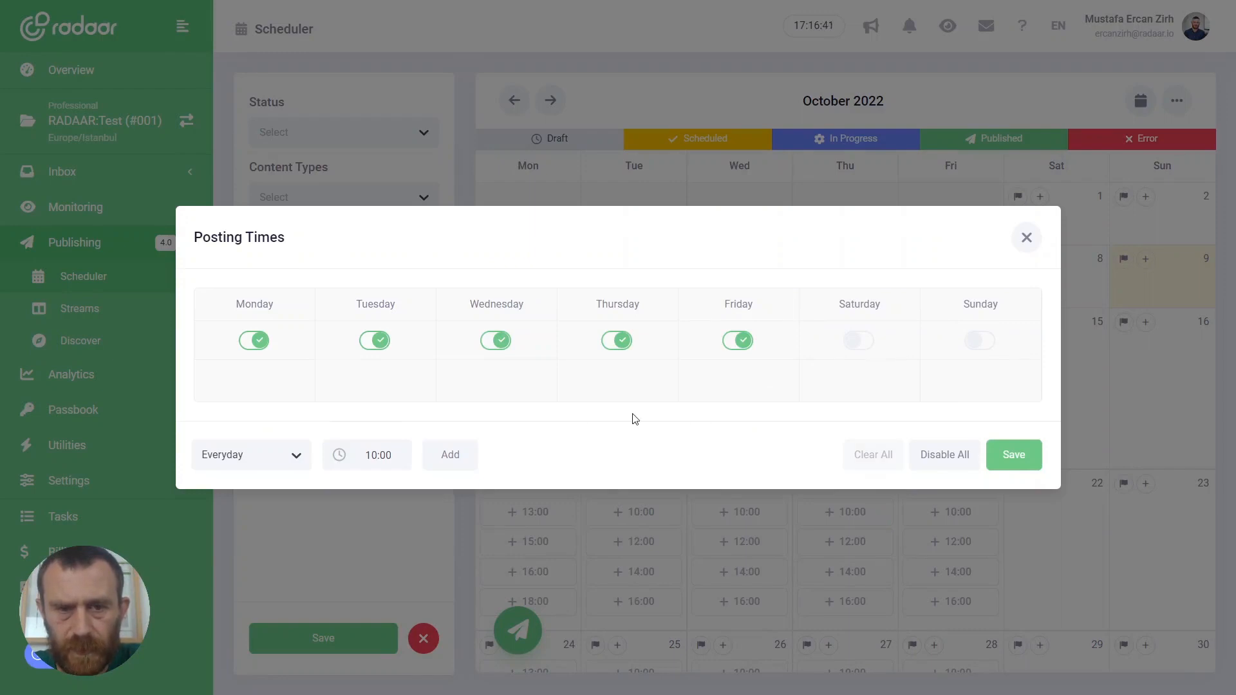
mouse_move(292, 456)
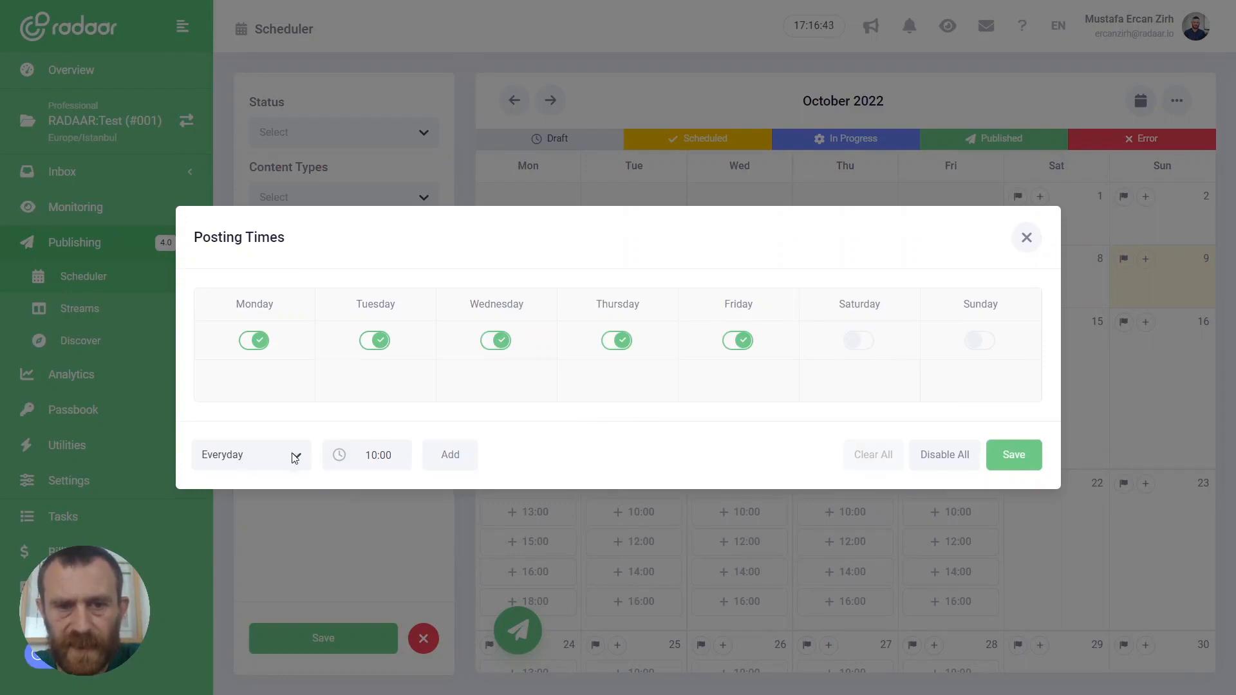
mouse_move(259, 325)
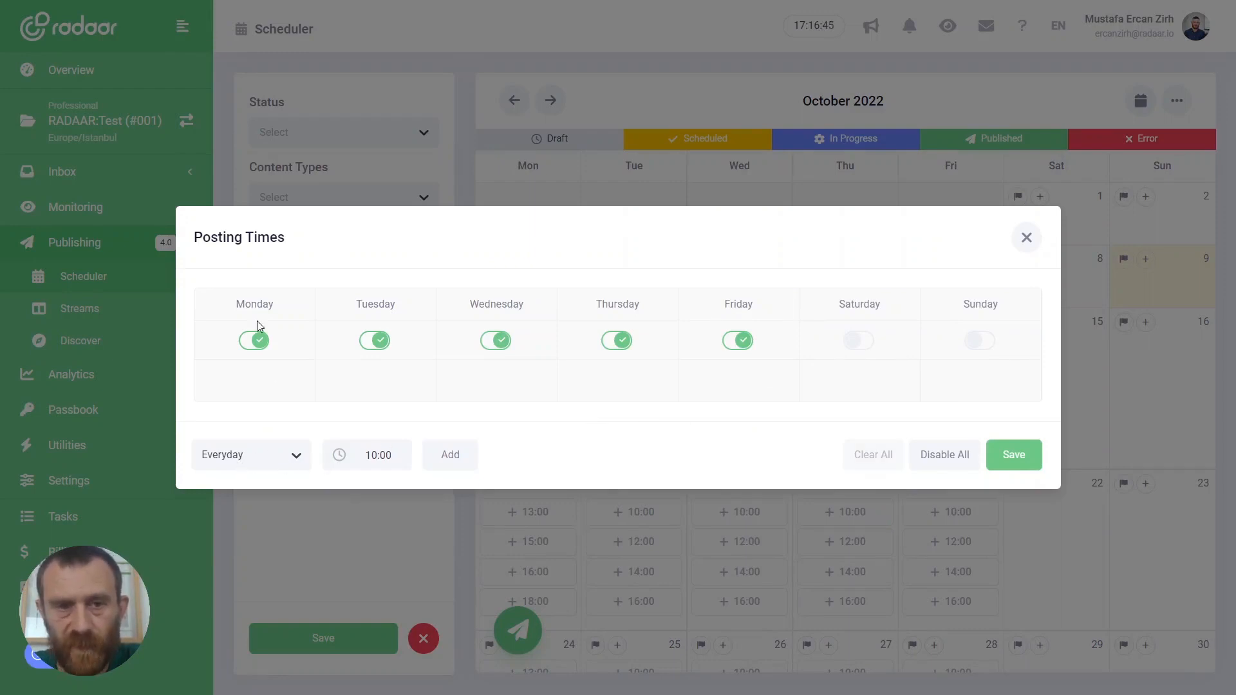
Add 14:00, 15:00 and 18:00 slots to every day
left_click(378, 454)
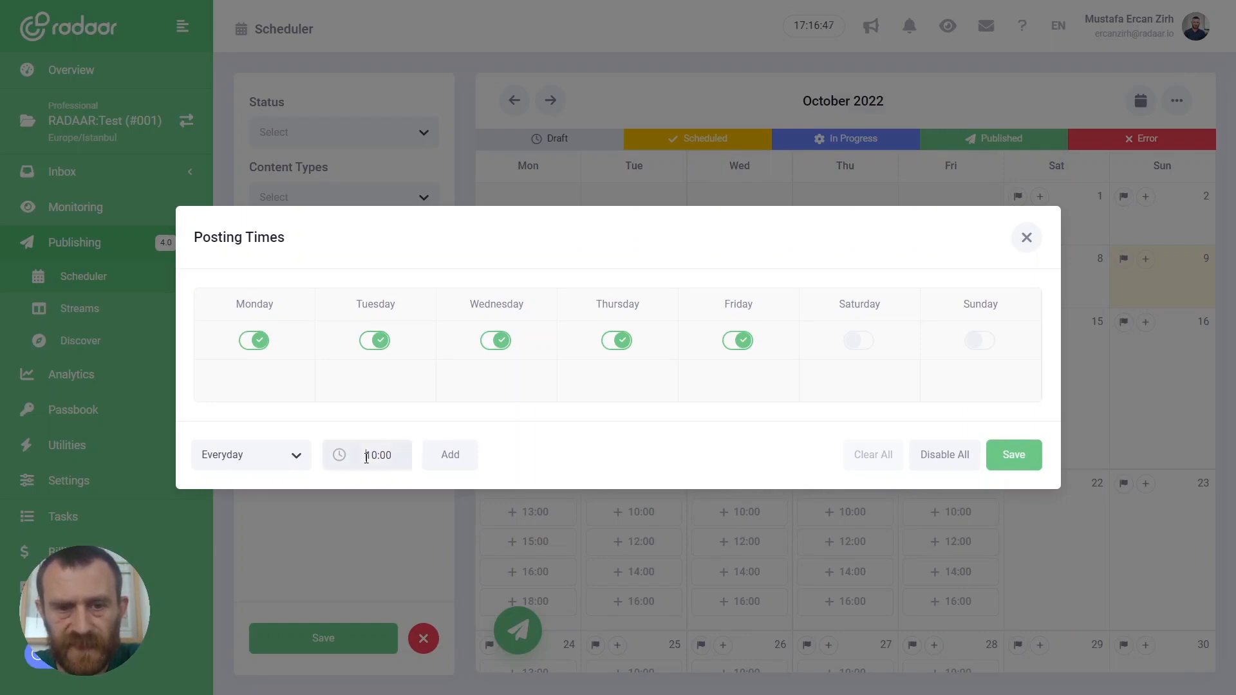
type("14:00")
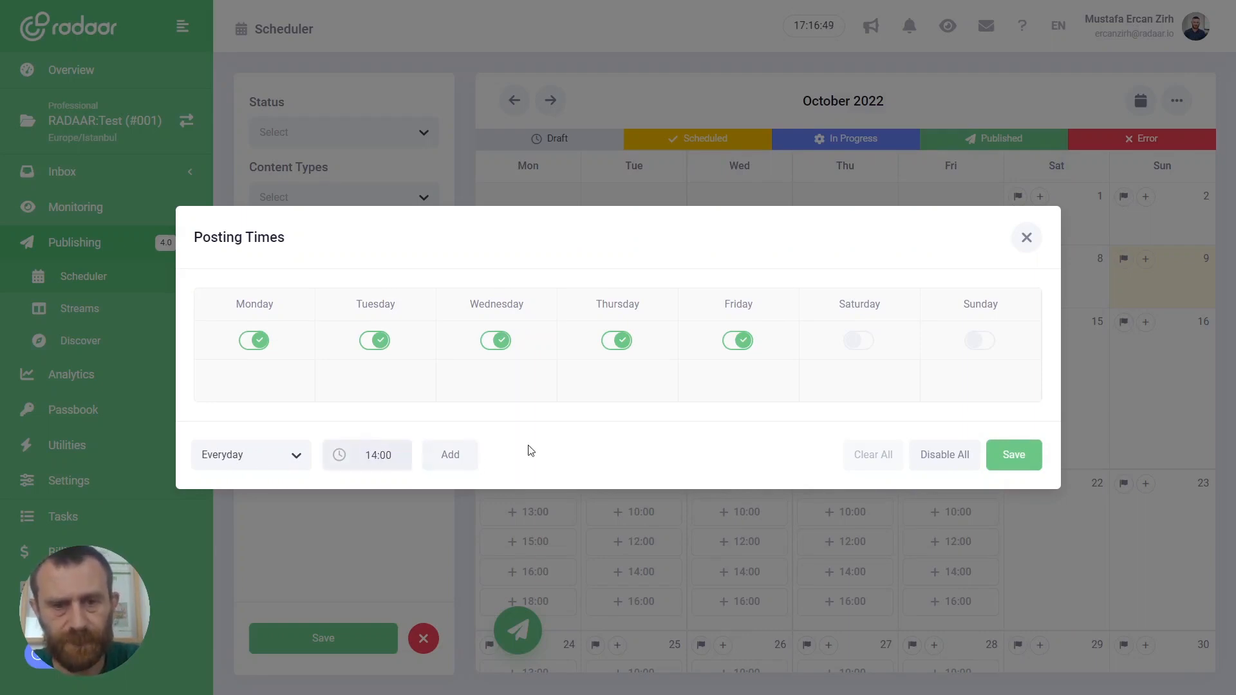
left_click(449, 454)
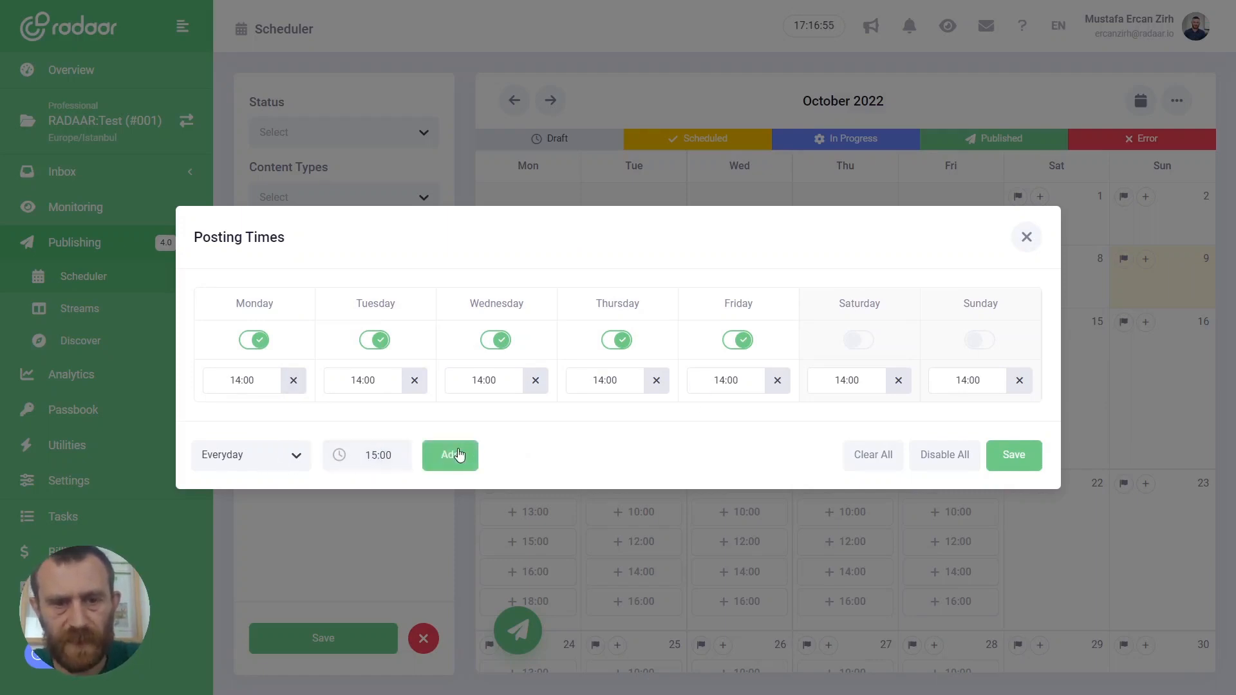
left_click(449, 454)
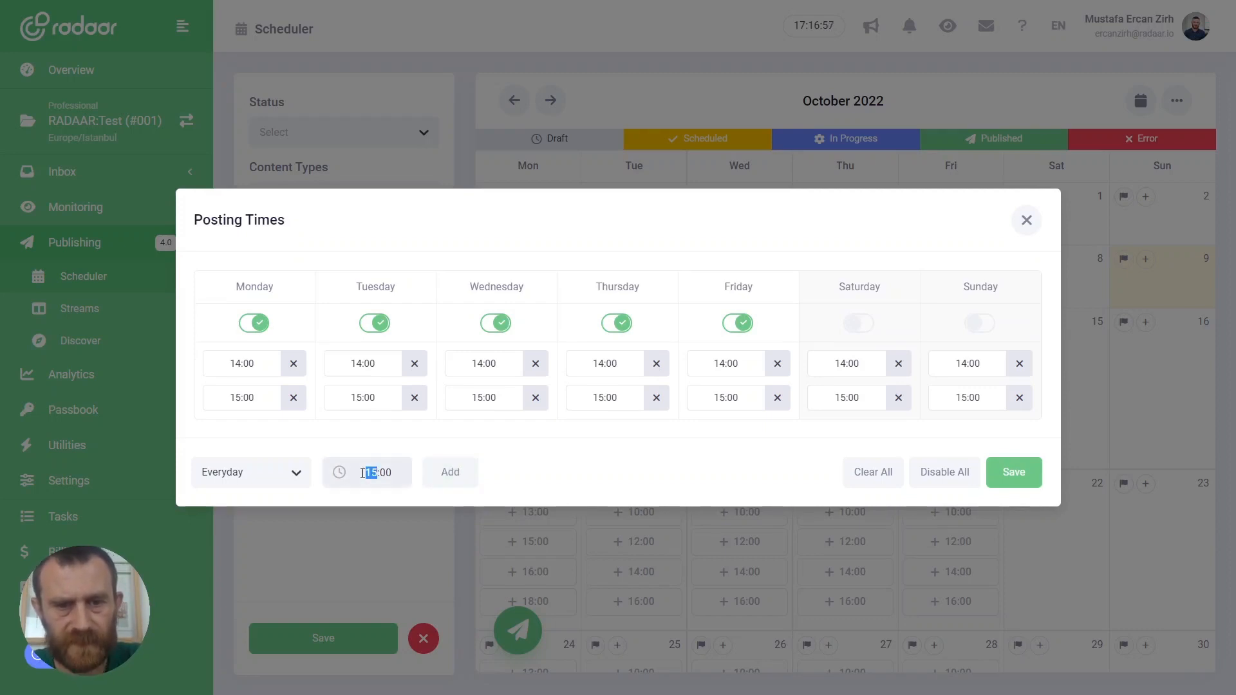
left_click(449, 472)
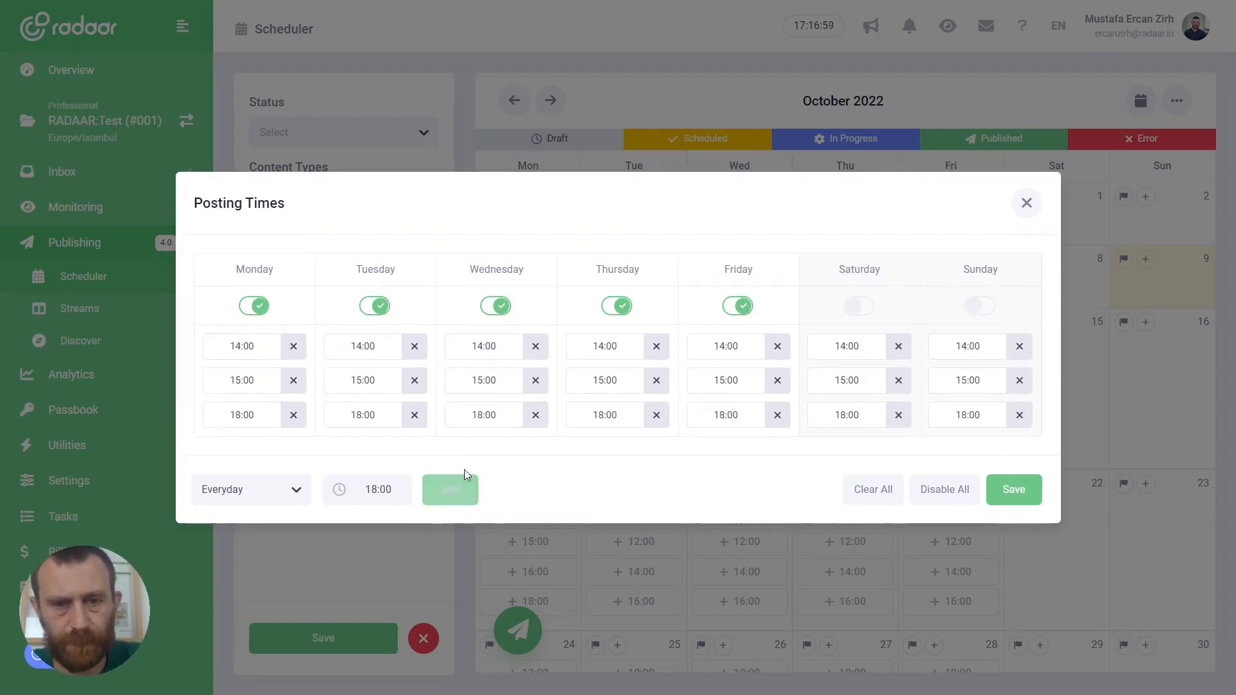
mouse_move(291, 504)
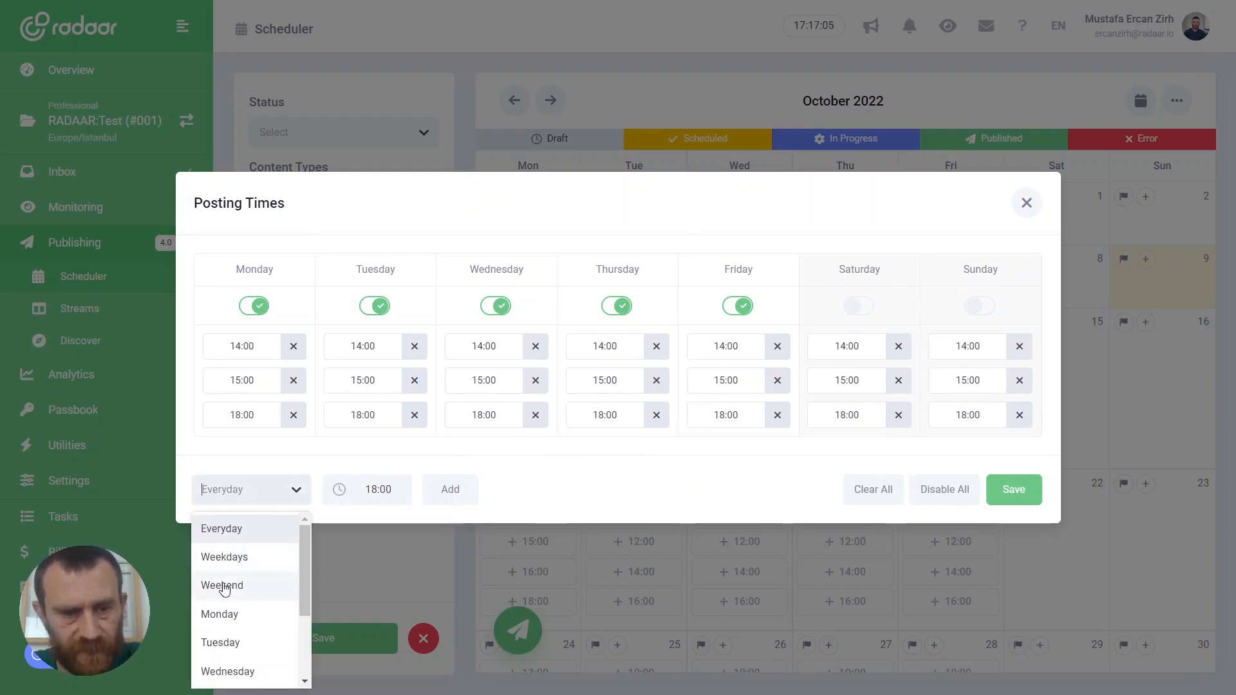
mouse_move(219, 613)
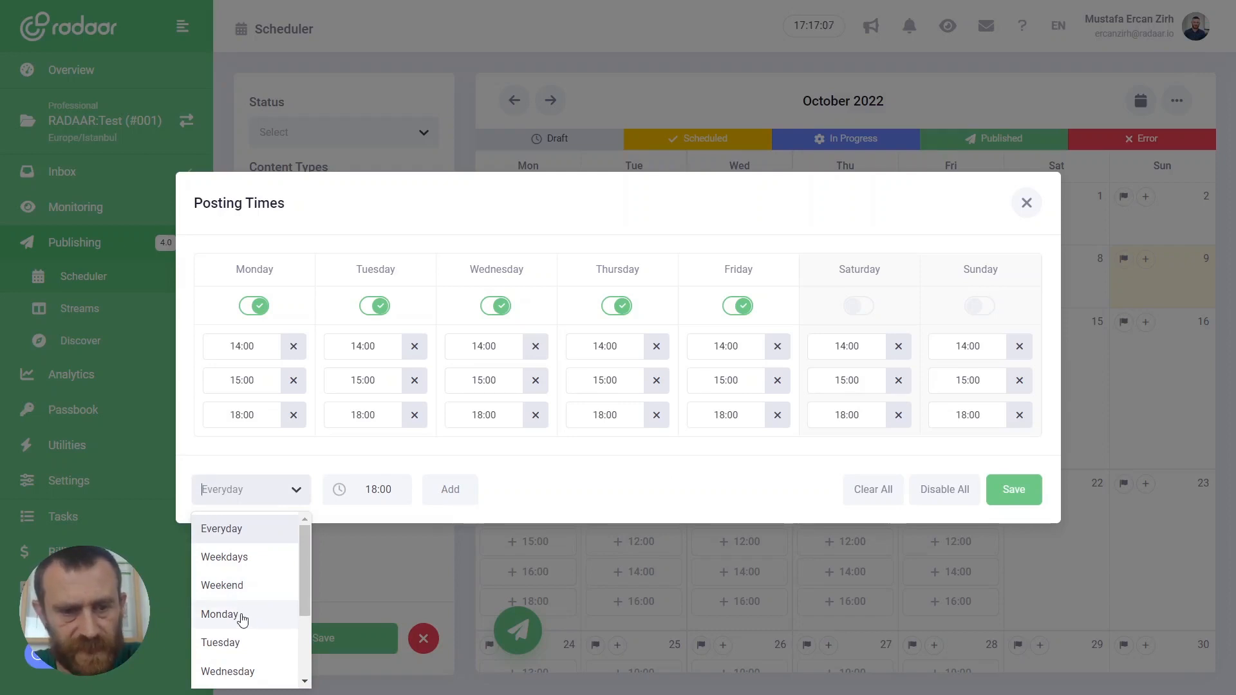
Add a Monday-only 20:00 slot and save the new posting times
left_click(220, 614)
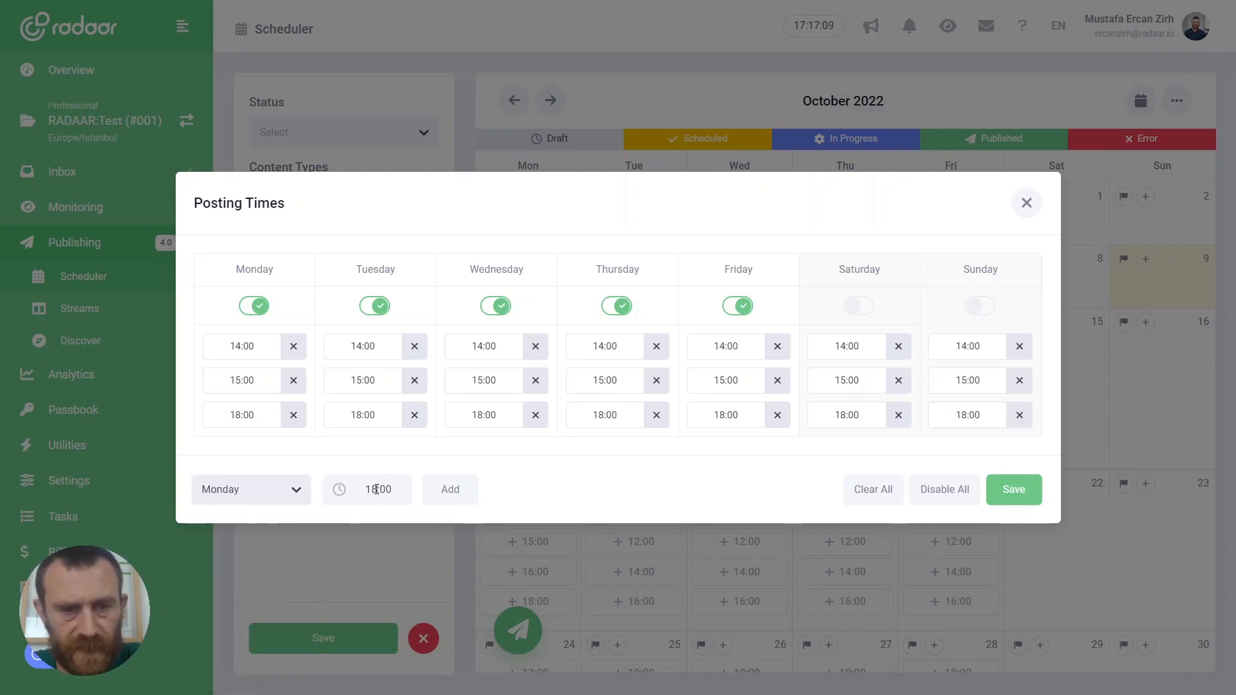
type("20:00")
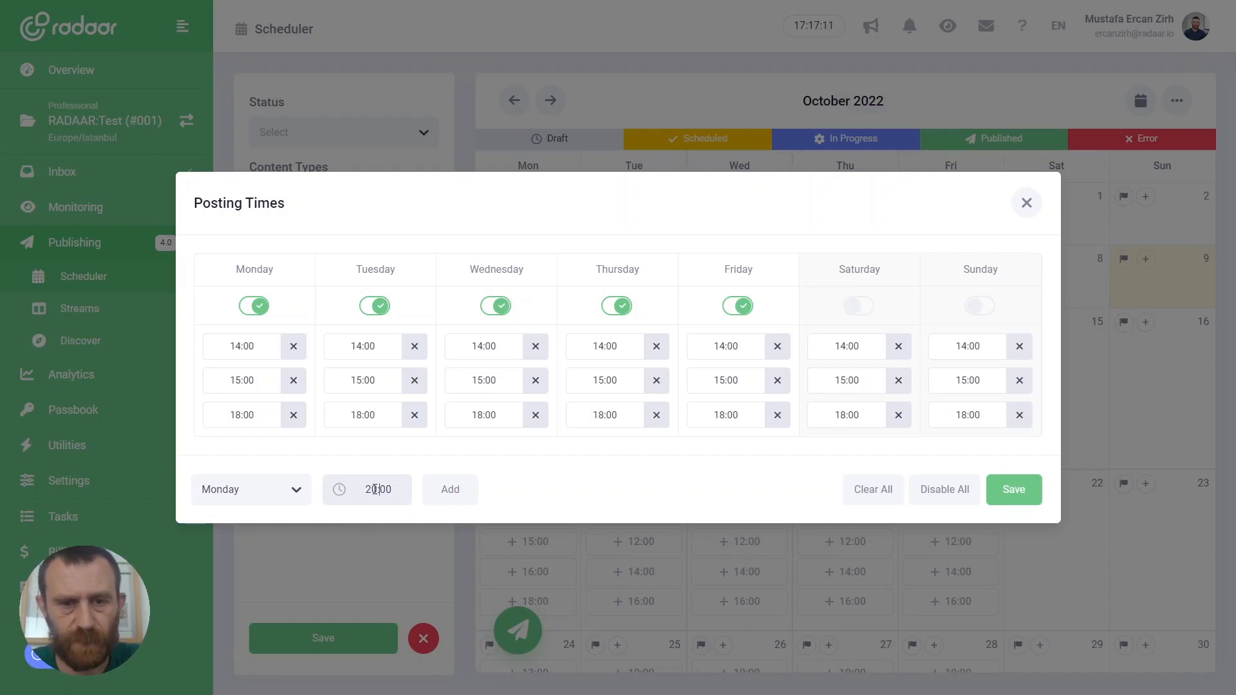
left_click(448, 489)
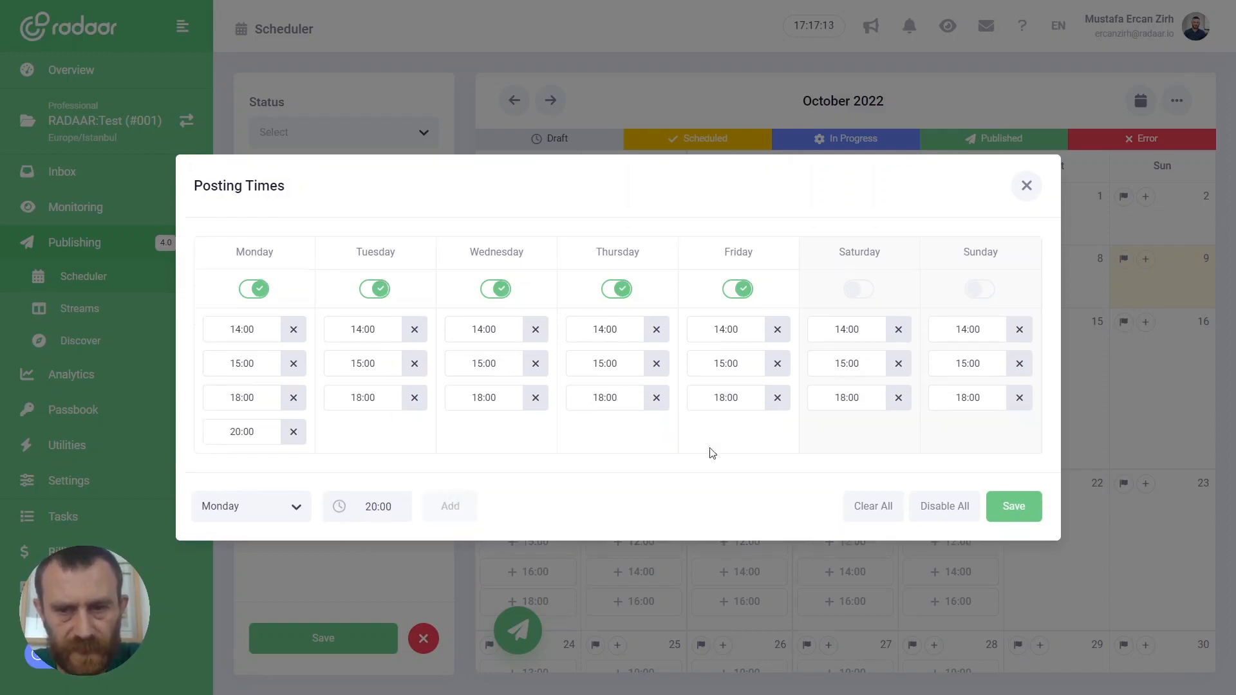
left_click(1013, 506)
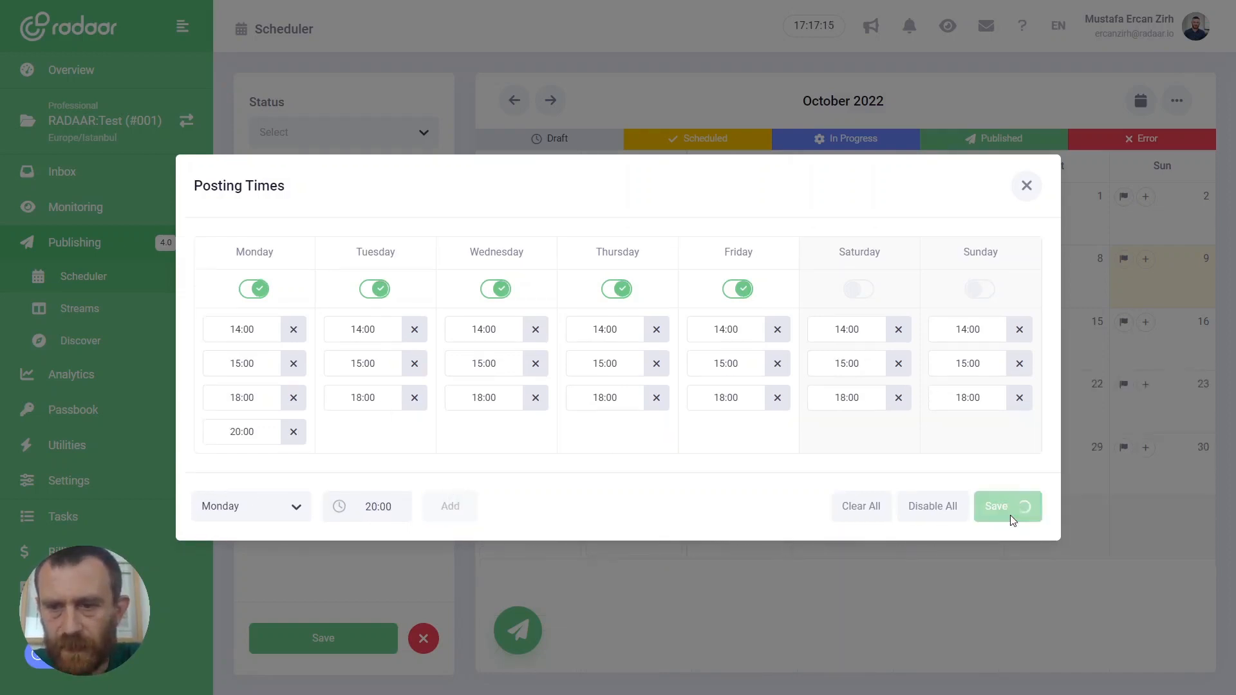
left_click(995, 506)
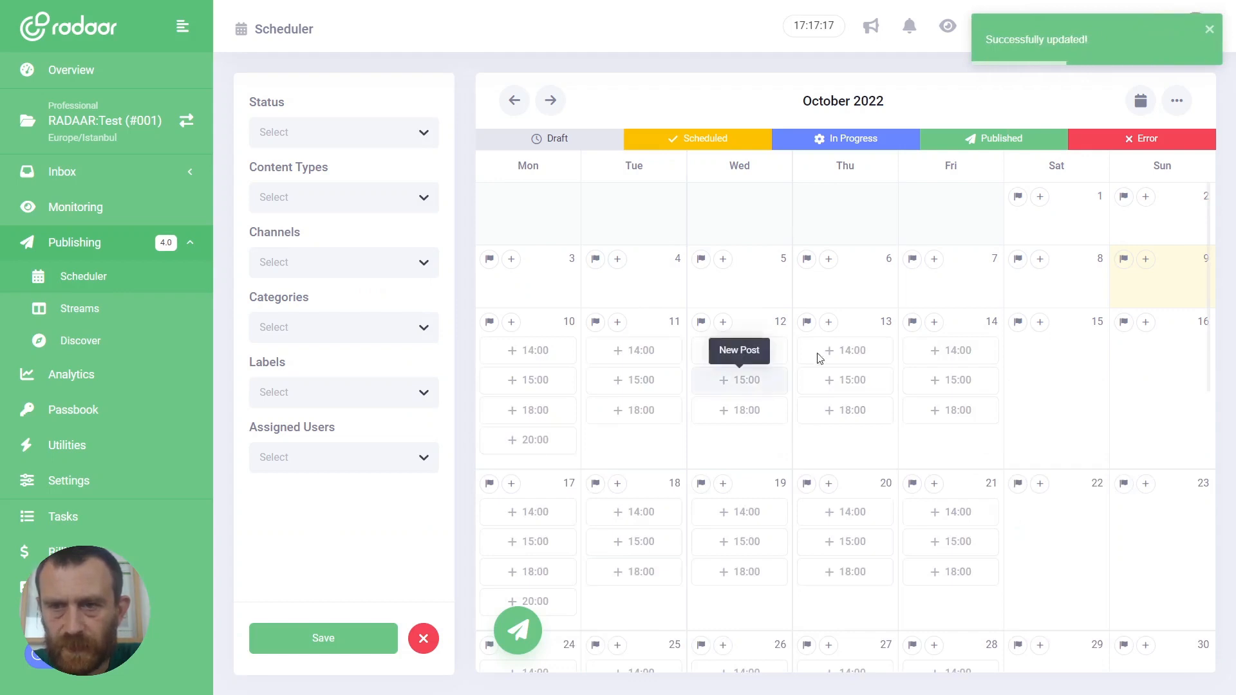
left_click(1175, 100)
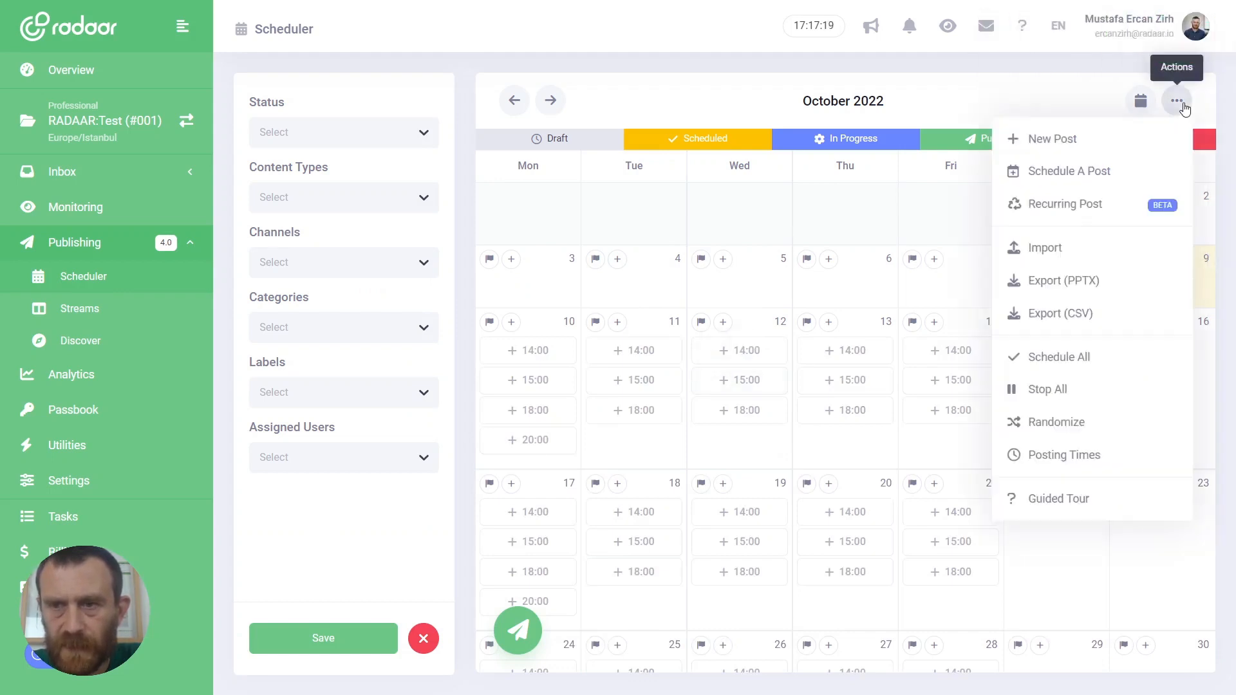
Use Disable All then Enable All so all seven days have slots, and save
left_click(1063, 454)
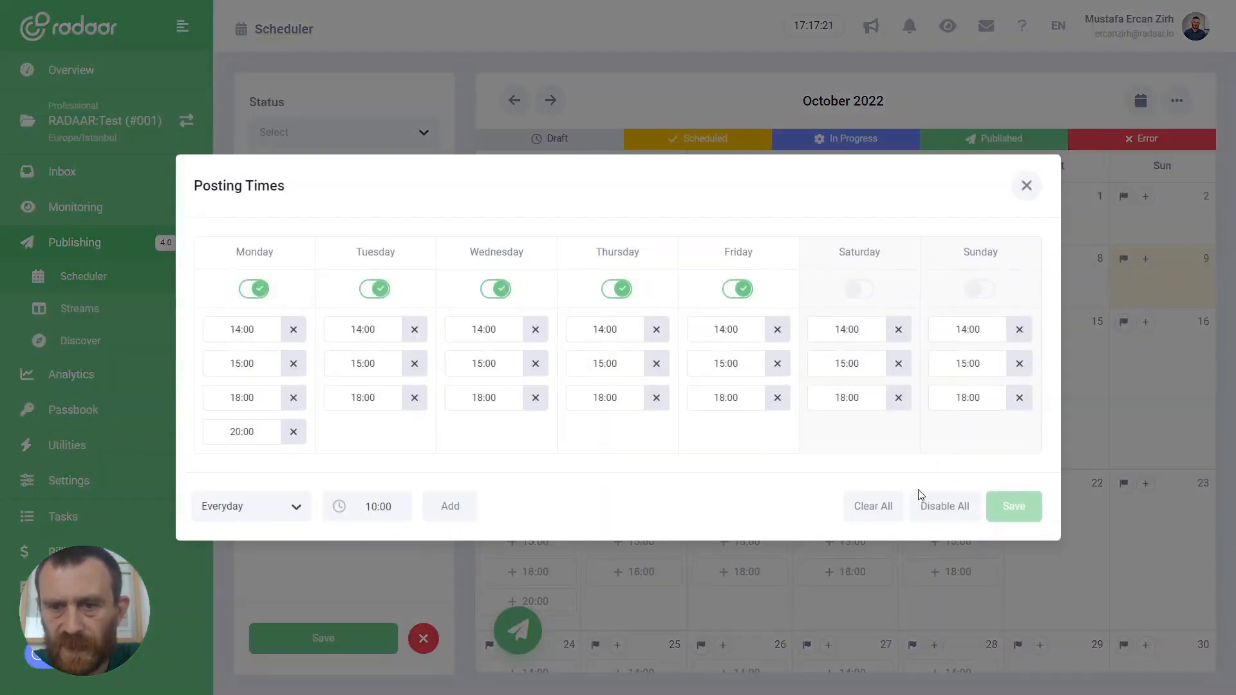
left_click(943, 506)
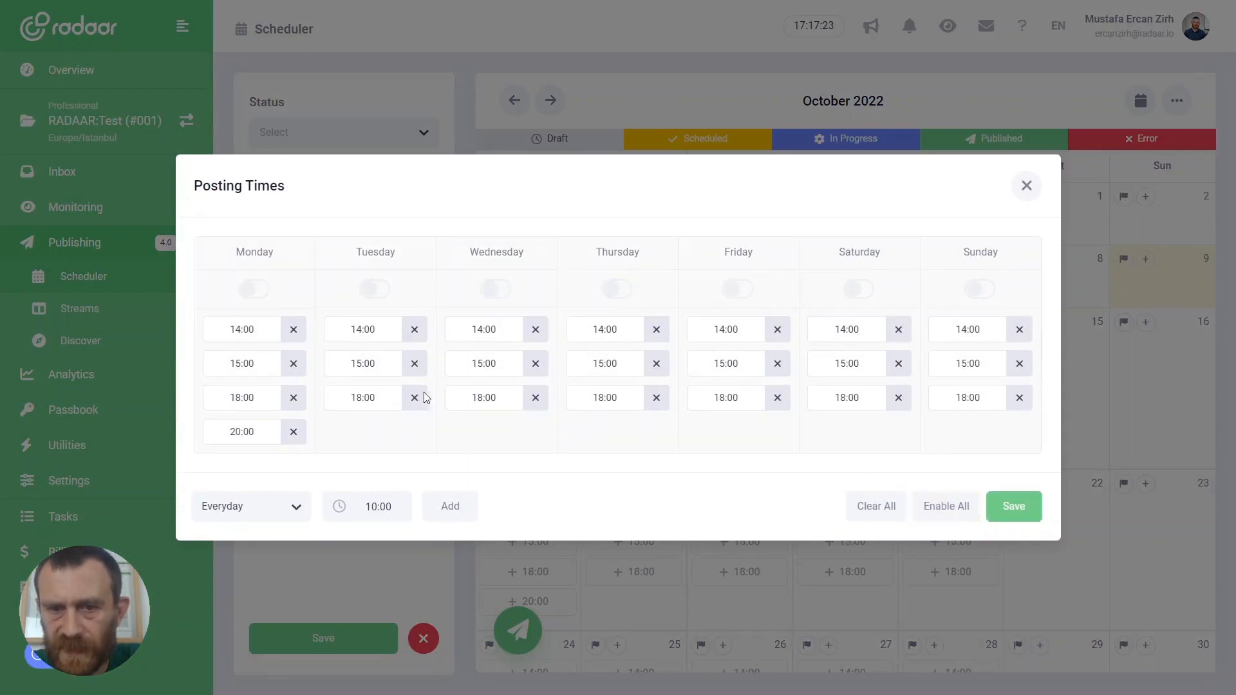
mouse_move(357, 369)
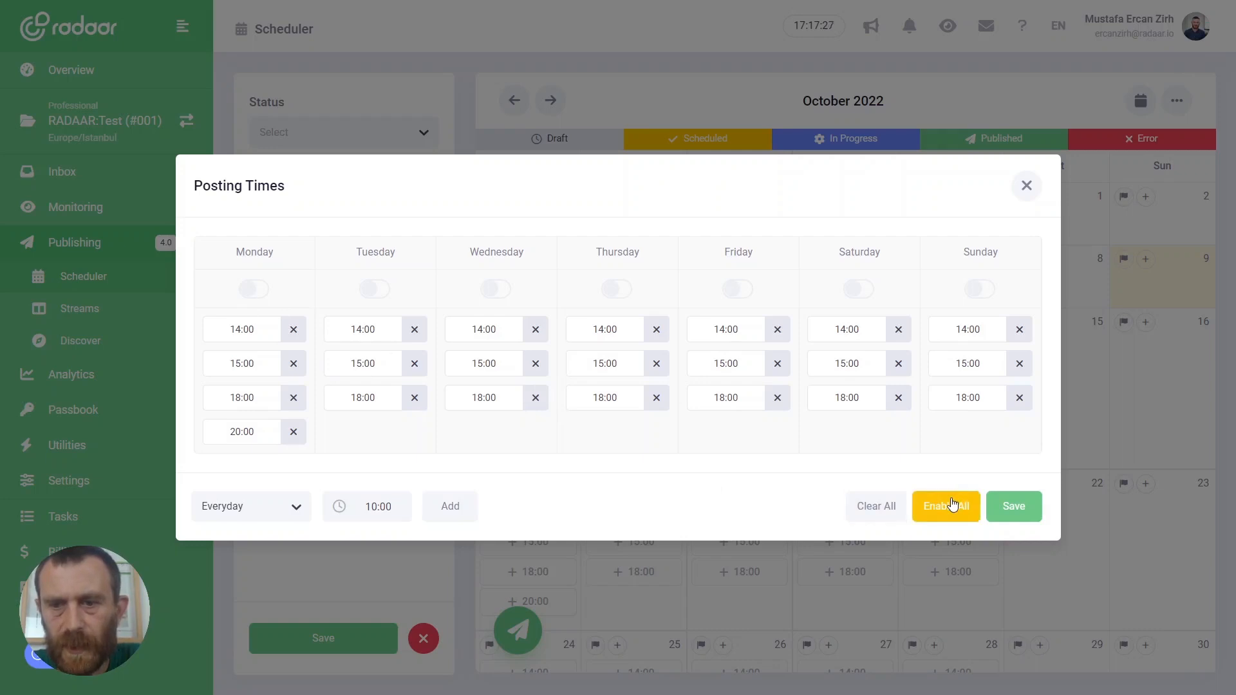
left_click(945, 506)
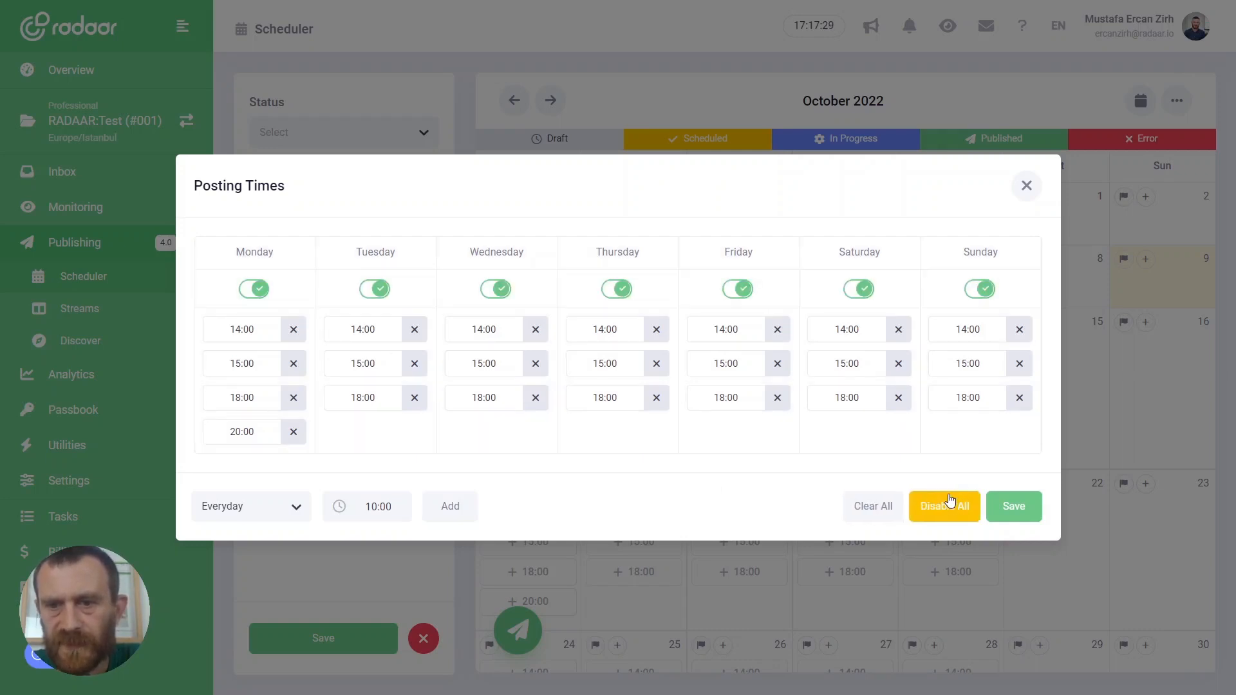
mouse_move(1015, 506)
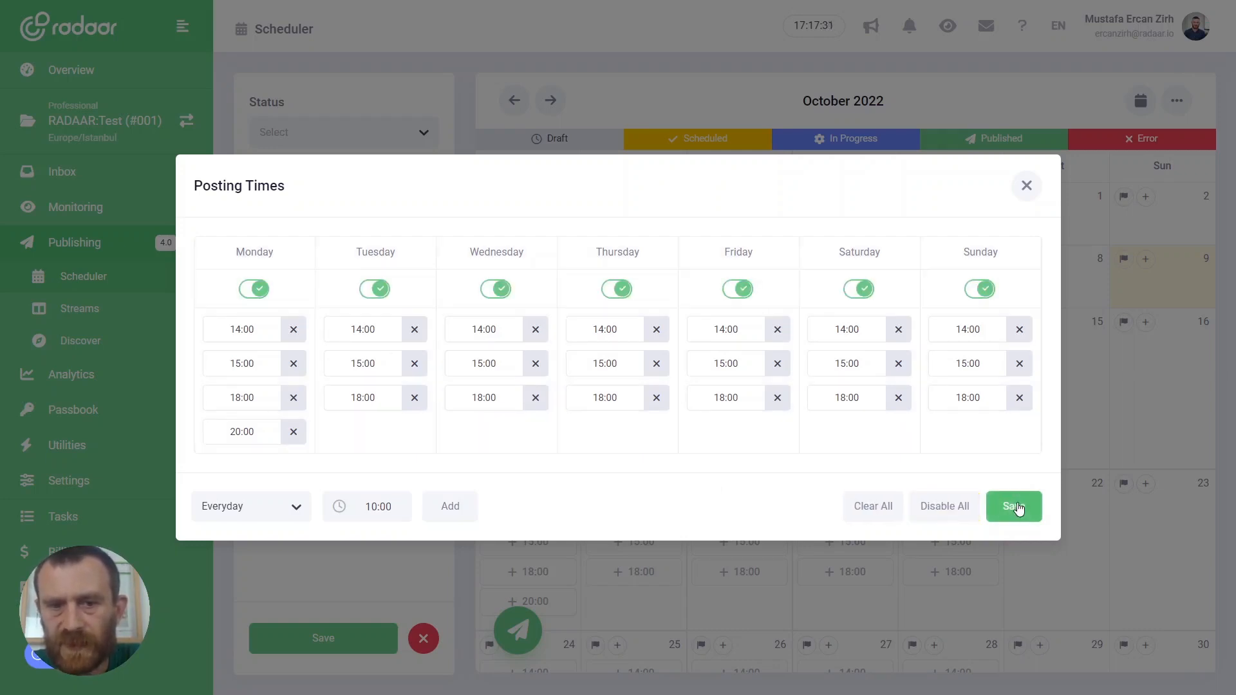
left_click(1012, 506)
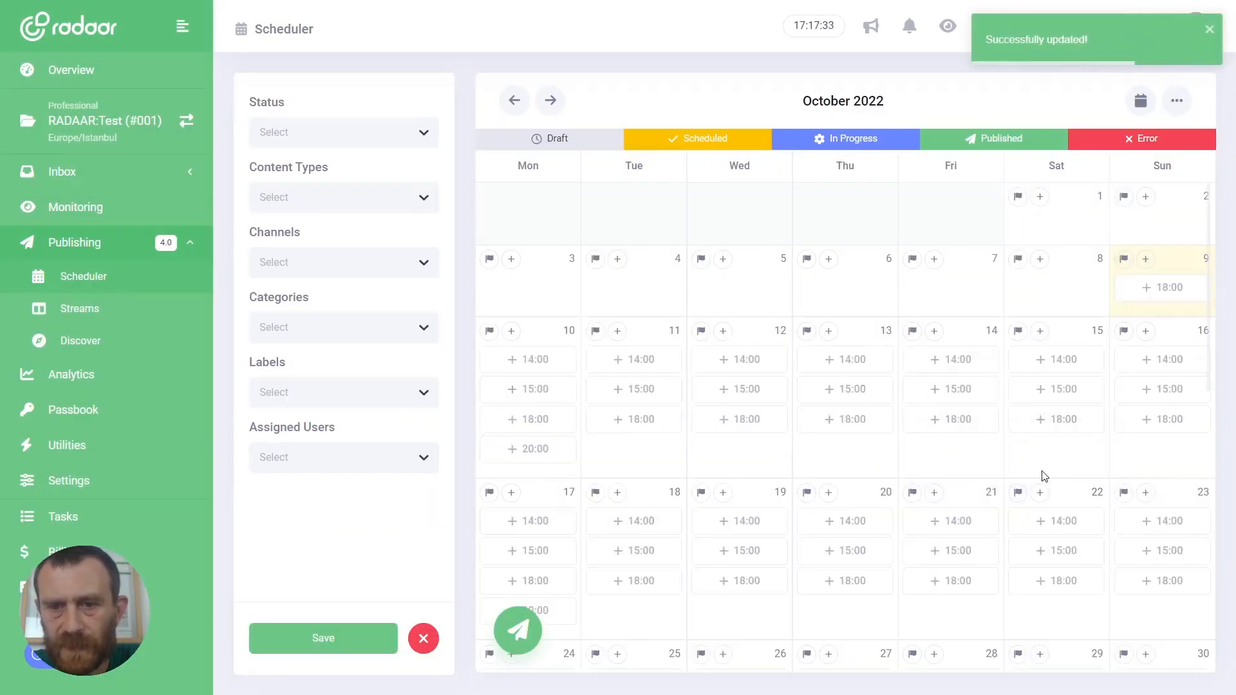
mouse_move(595, 360)
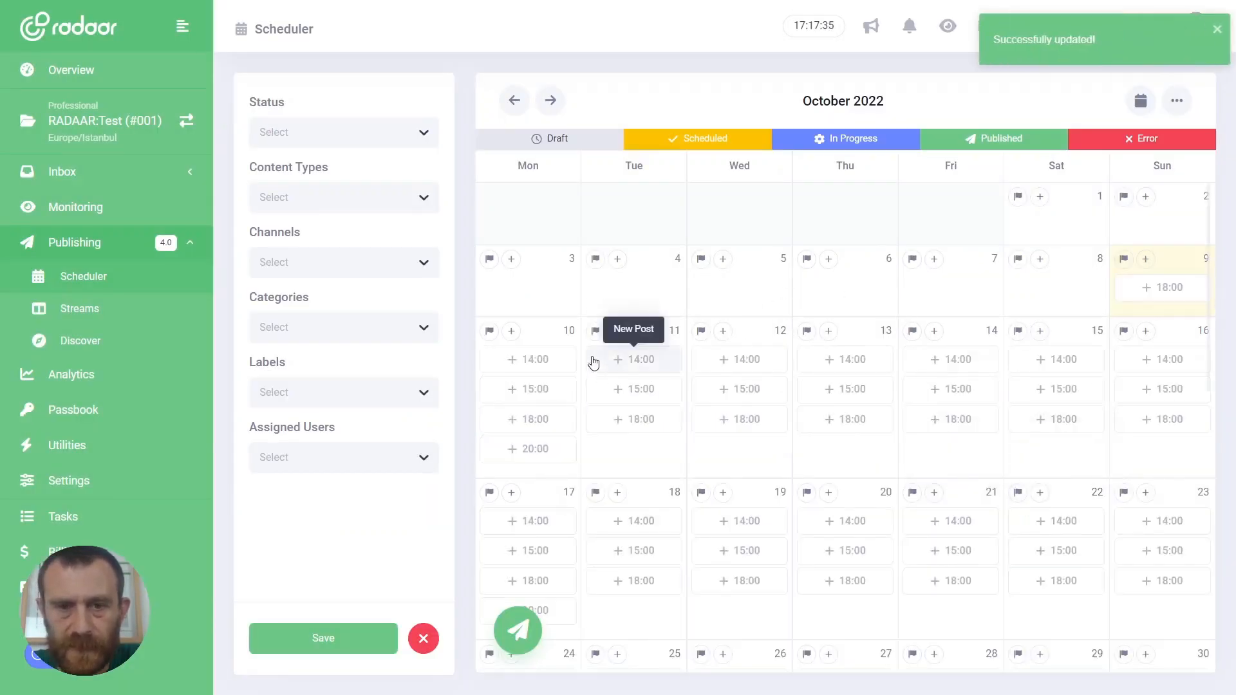
mouse_move(950, 364)
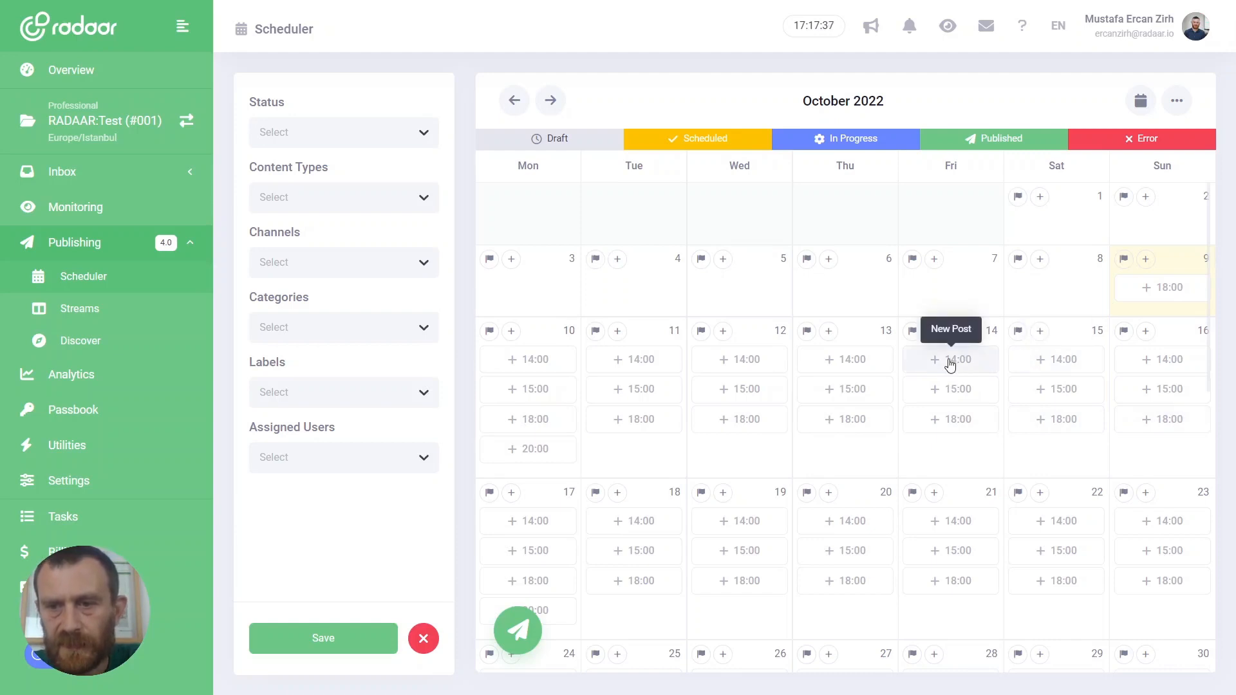
mouse_move(527, 360)
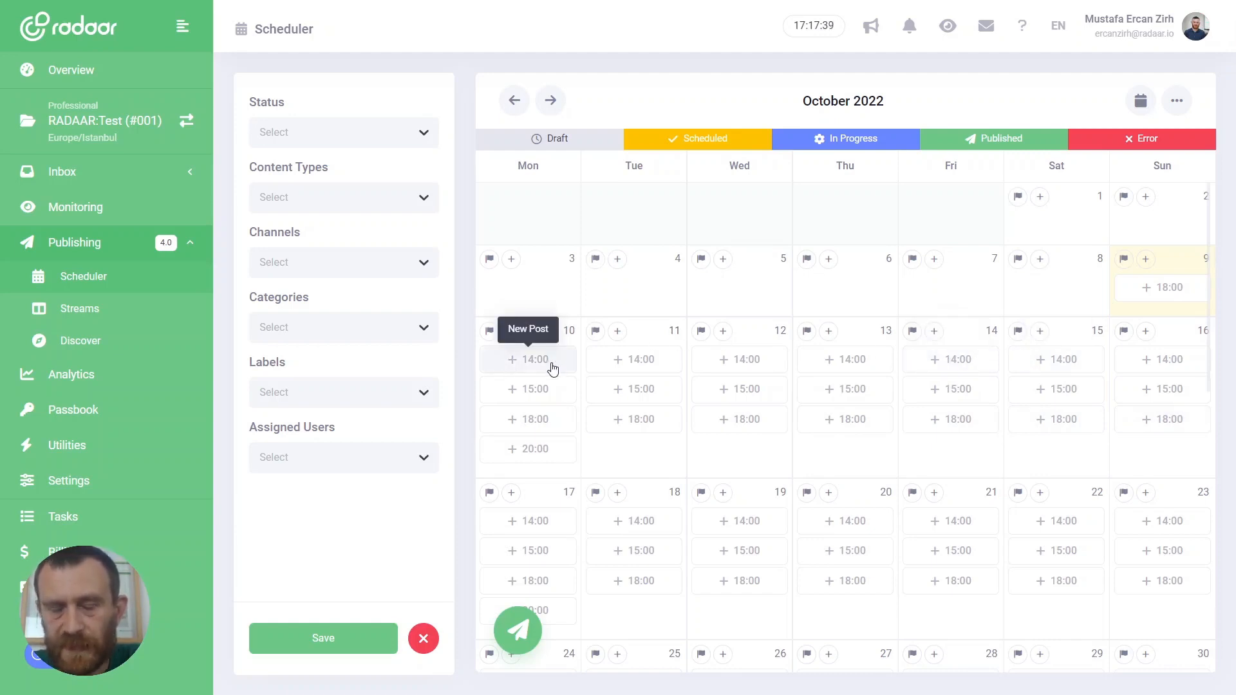
mouse_move(551, 393)
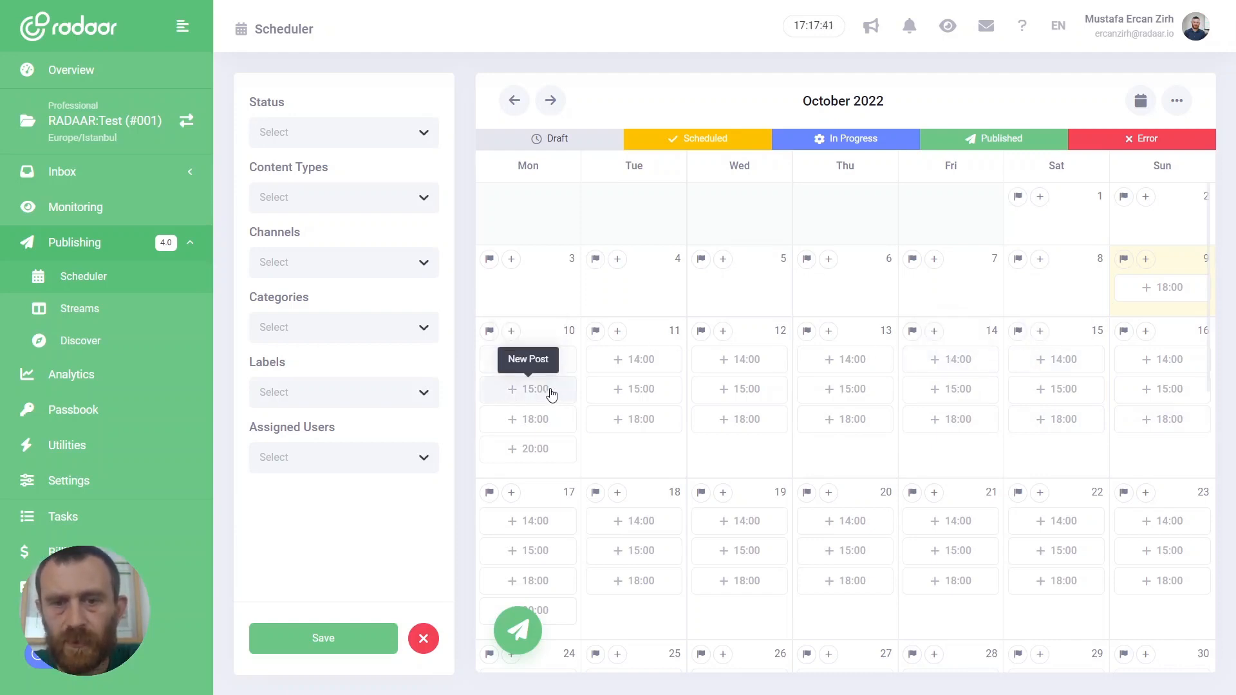
mouse_move(539, 362)
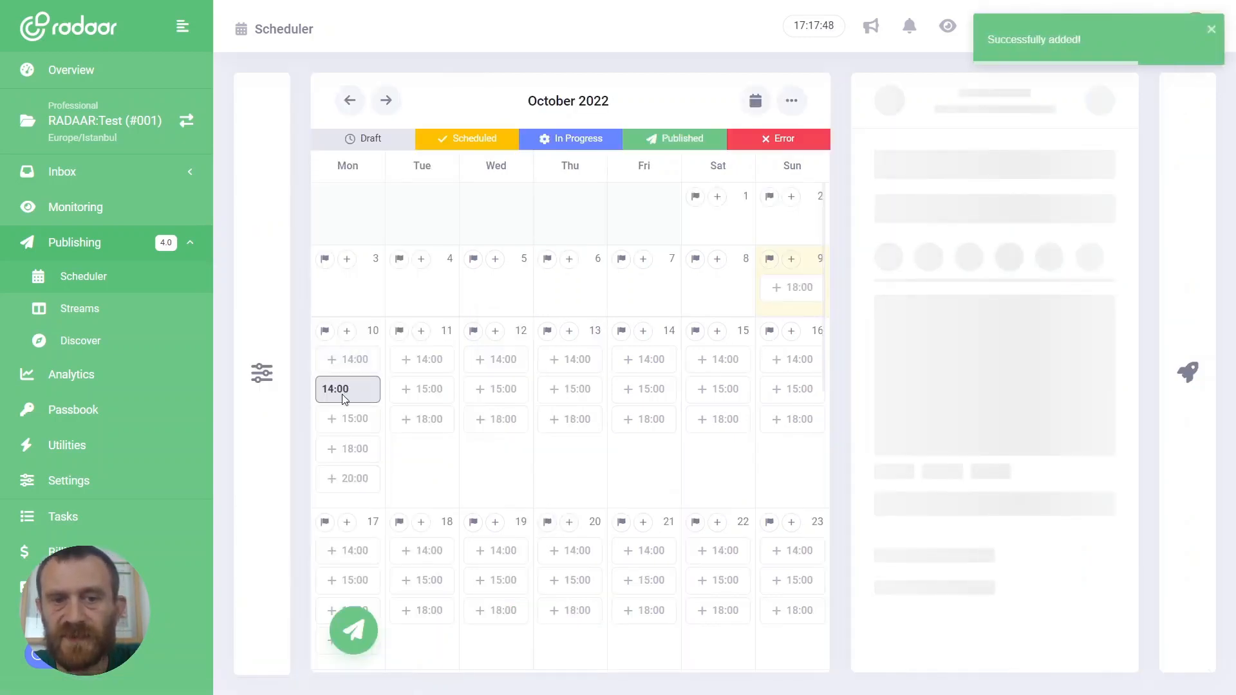
Create a new post from the 14:00 slot on Monday 10 October, opening its editor
left_click(346, 389)
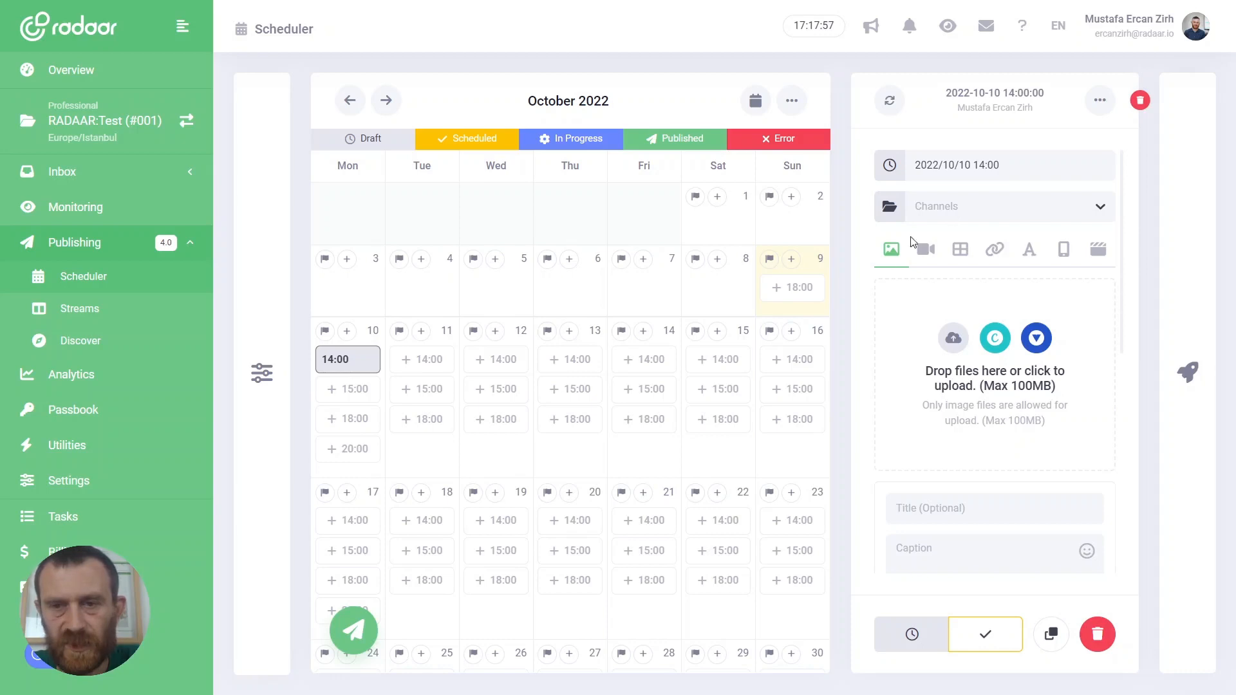
mouse_move(956, 355)
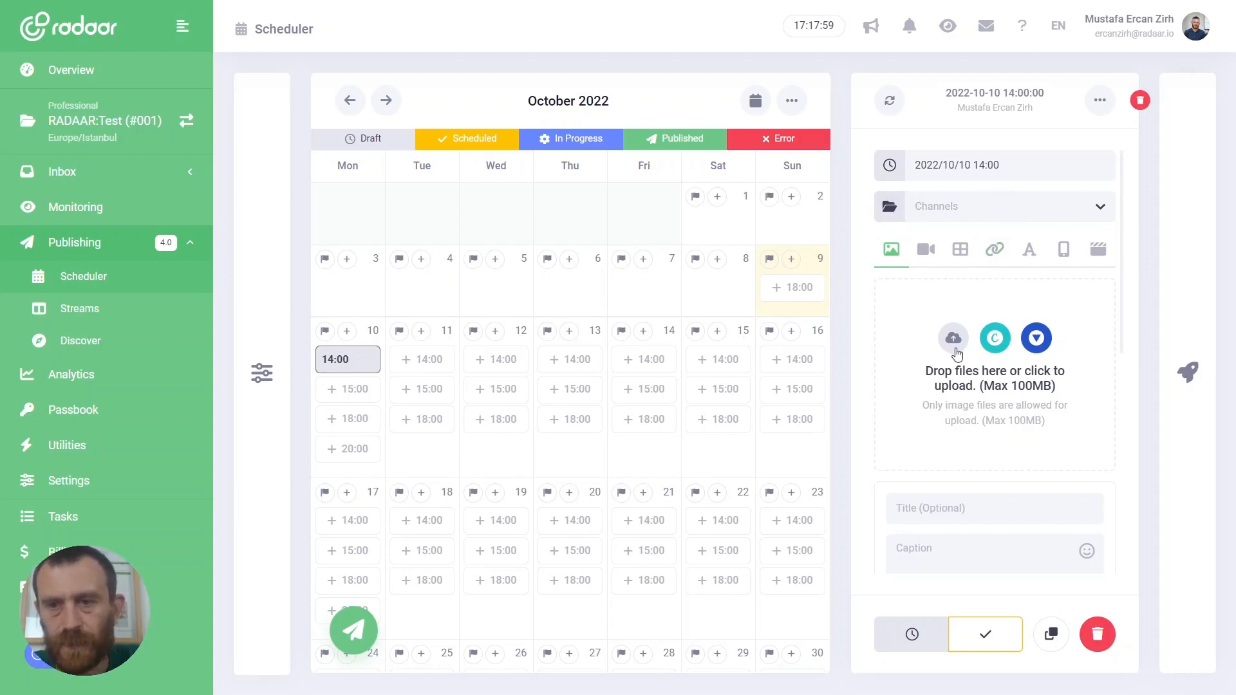
mouse_move(952, 338)
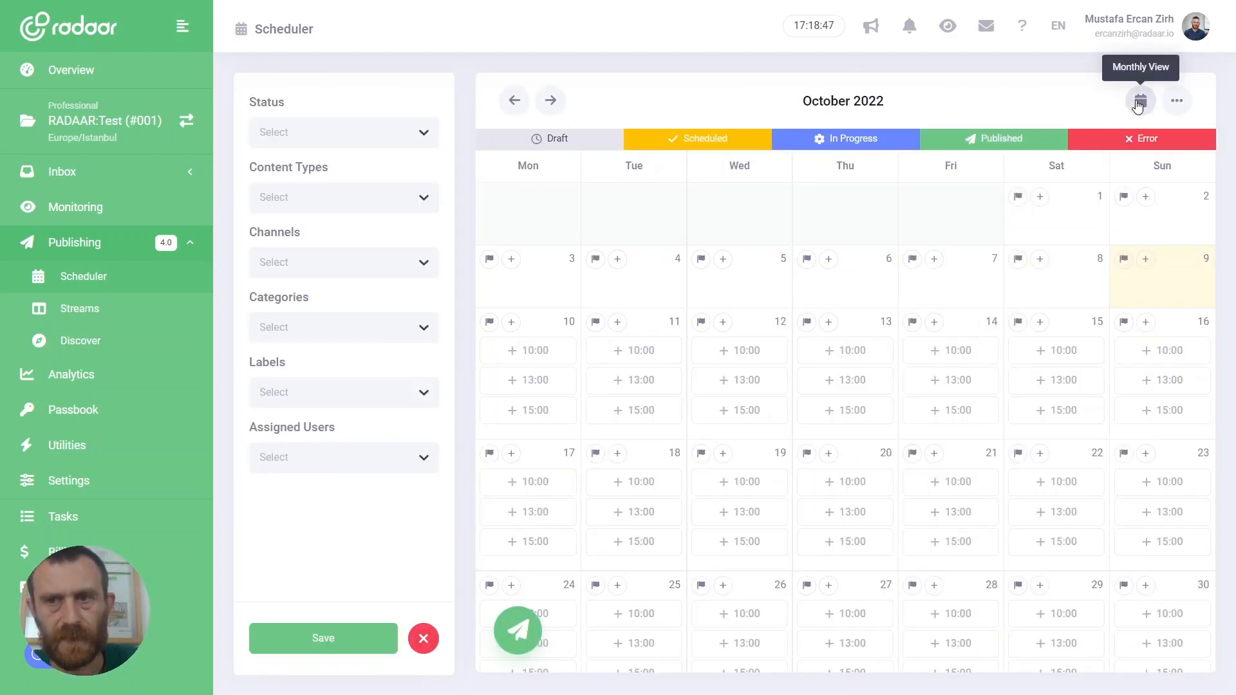
mouse_move(1139, 101)
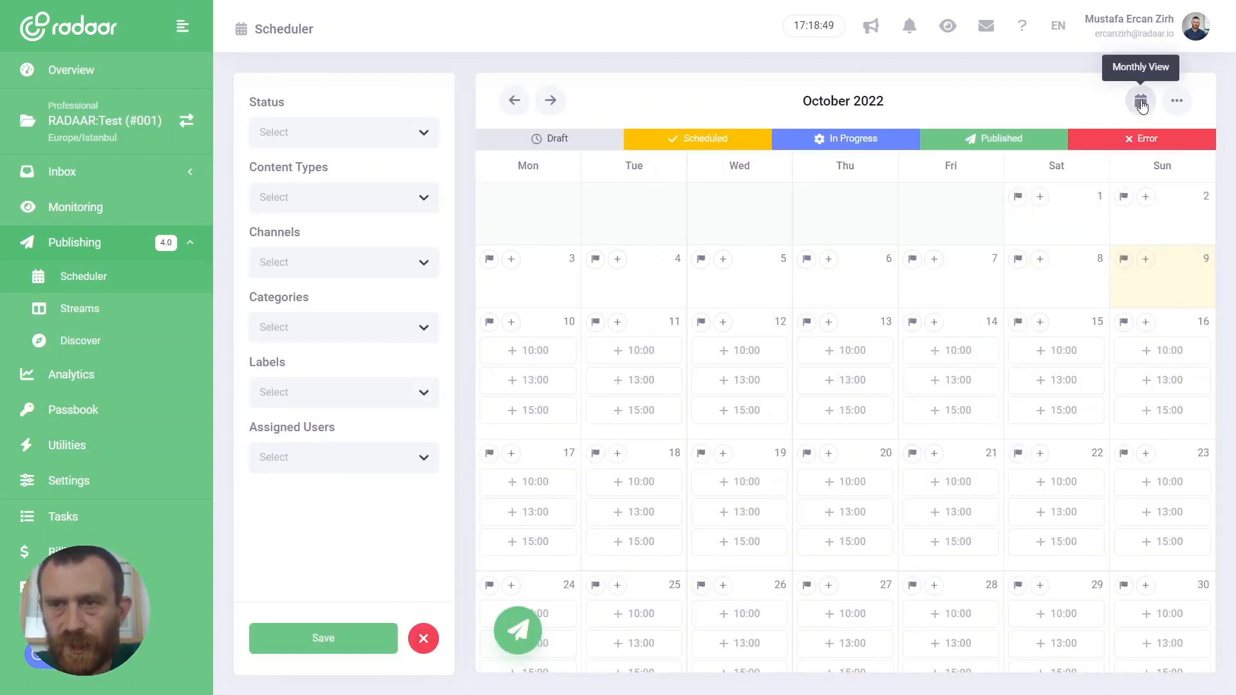
Switch the scheduler to Weekly View for 10–16 October and reopen the view menu
left_click(1175, 100)
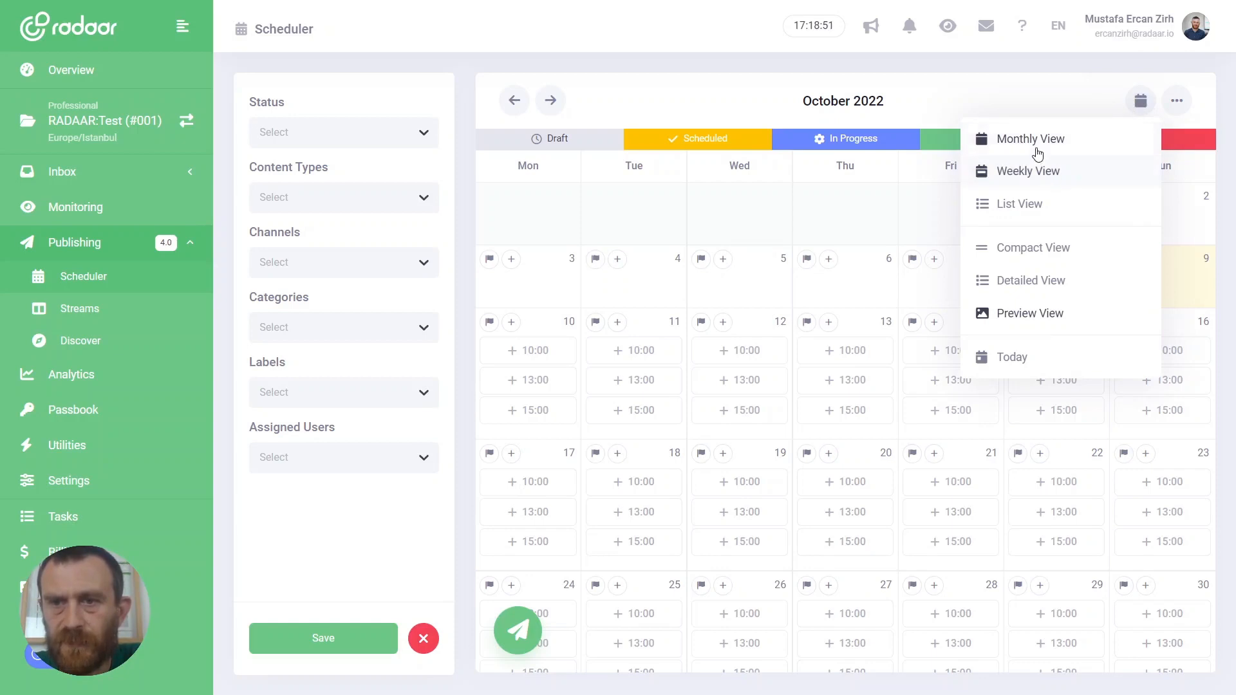
mouse_move(1013, 175)
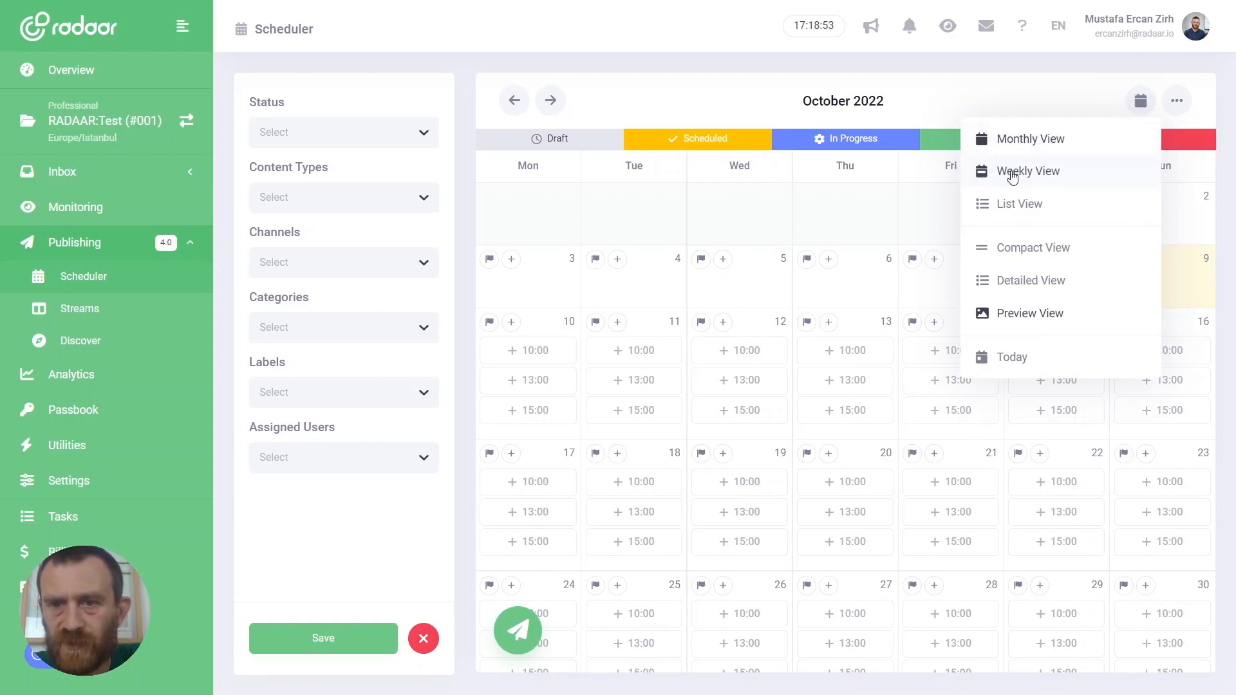
left_click(1027, 171)
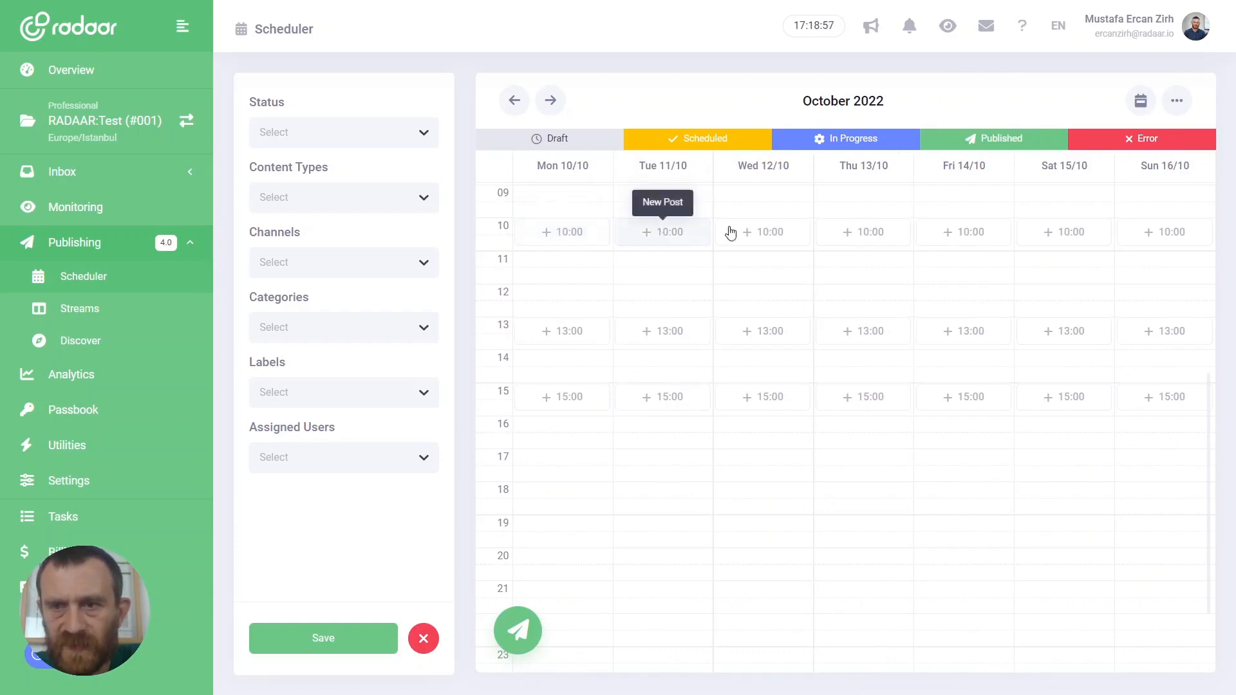
left_click(1175, 100)
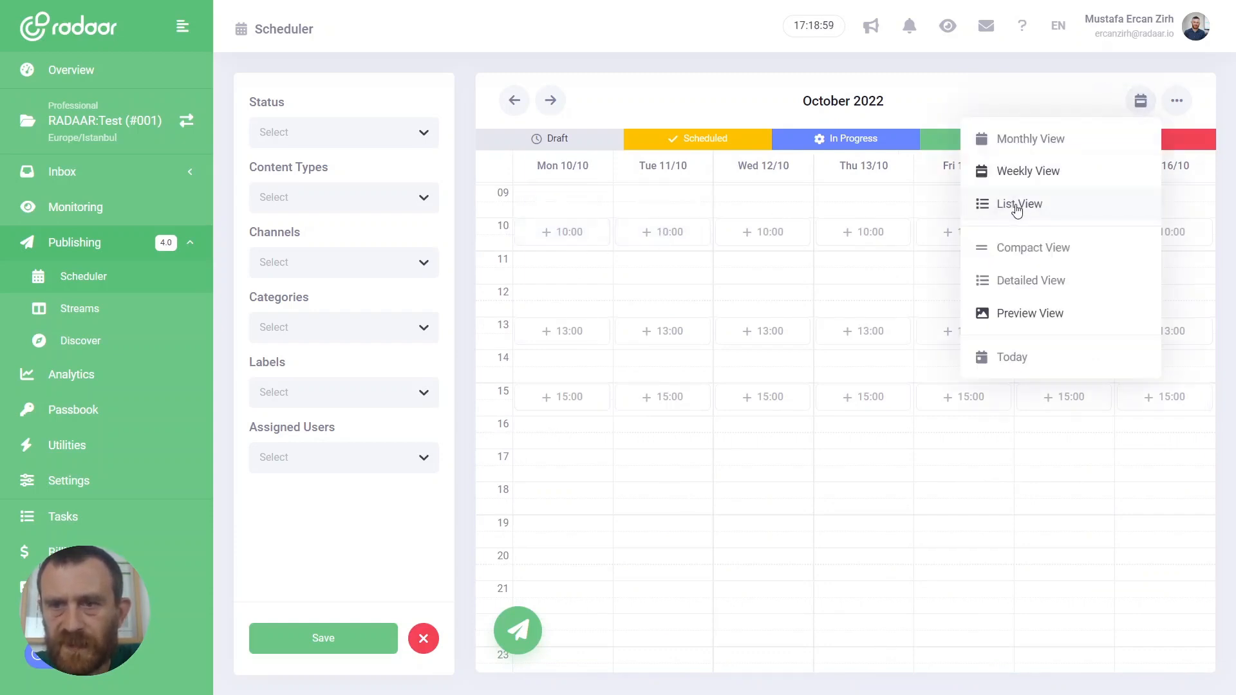
Choose List View to show 10–13 October with 10:00, 13:00 and 15:00 rows
left_click(1018, 203)
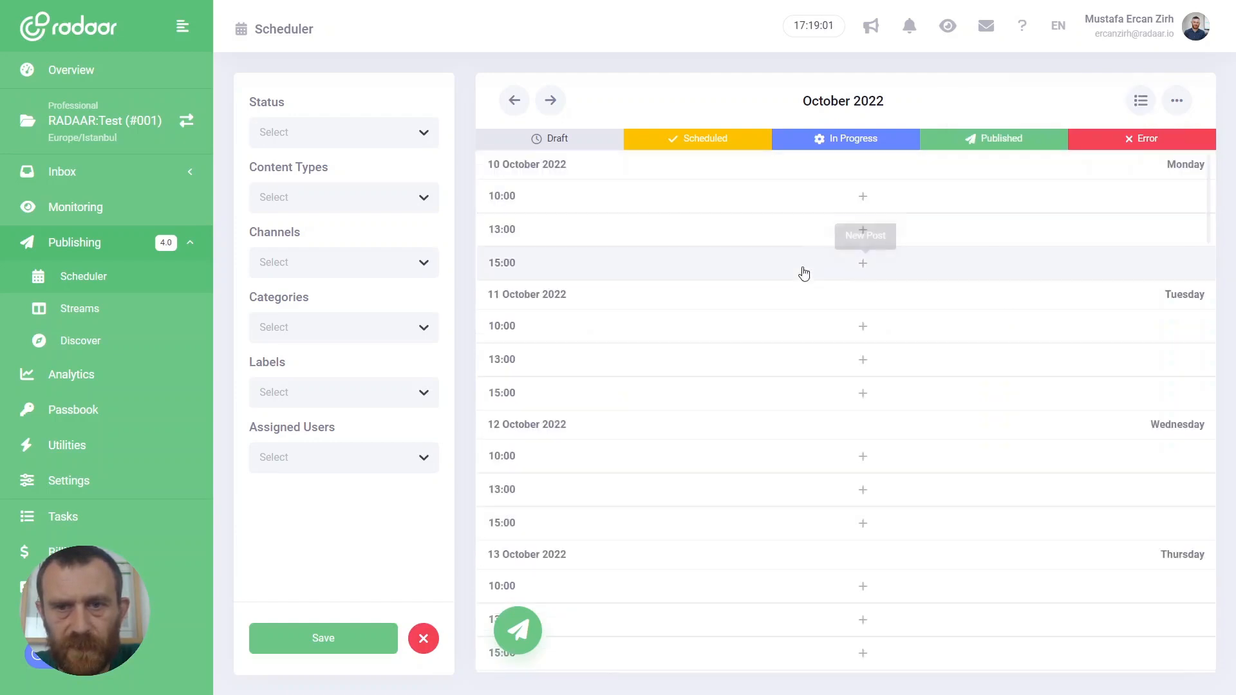
mouse_move(866, 198)
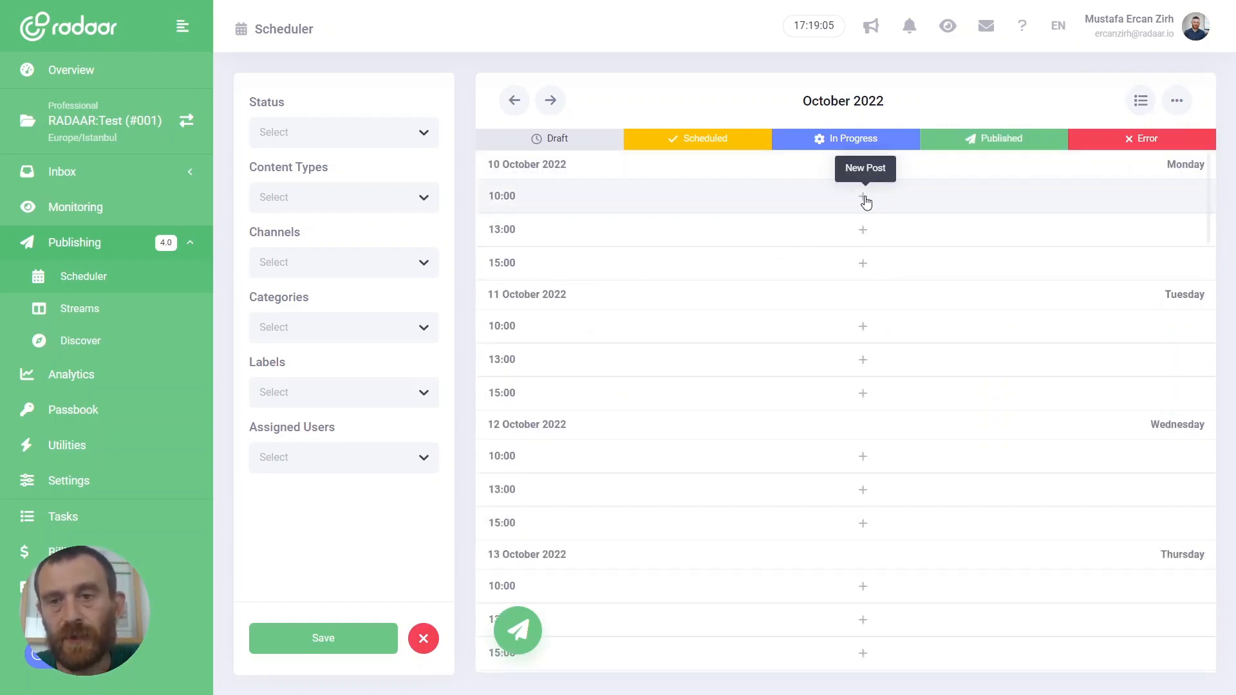
mouse_move(862, 233)
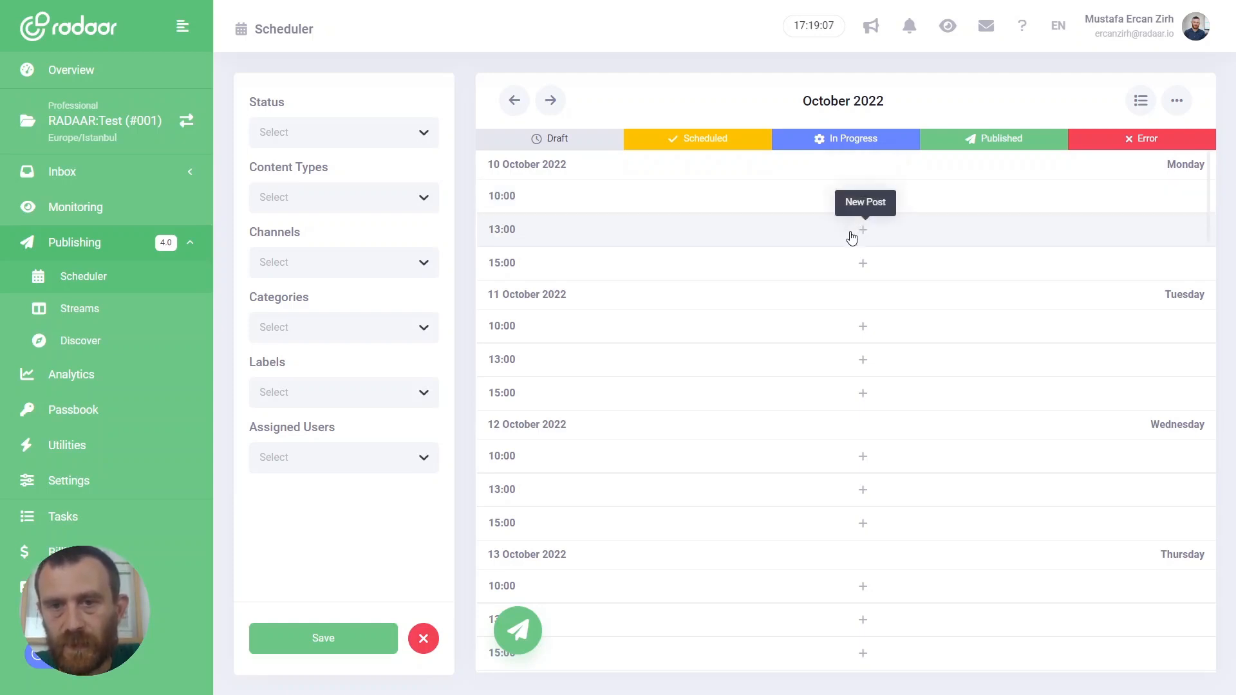
mouse_move(507, 266)
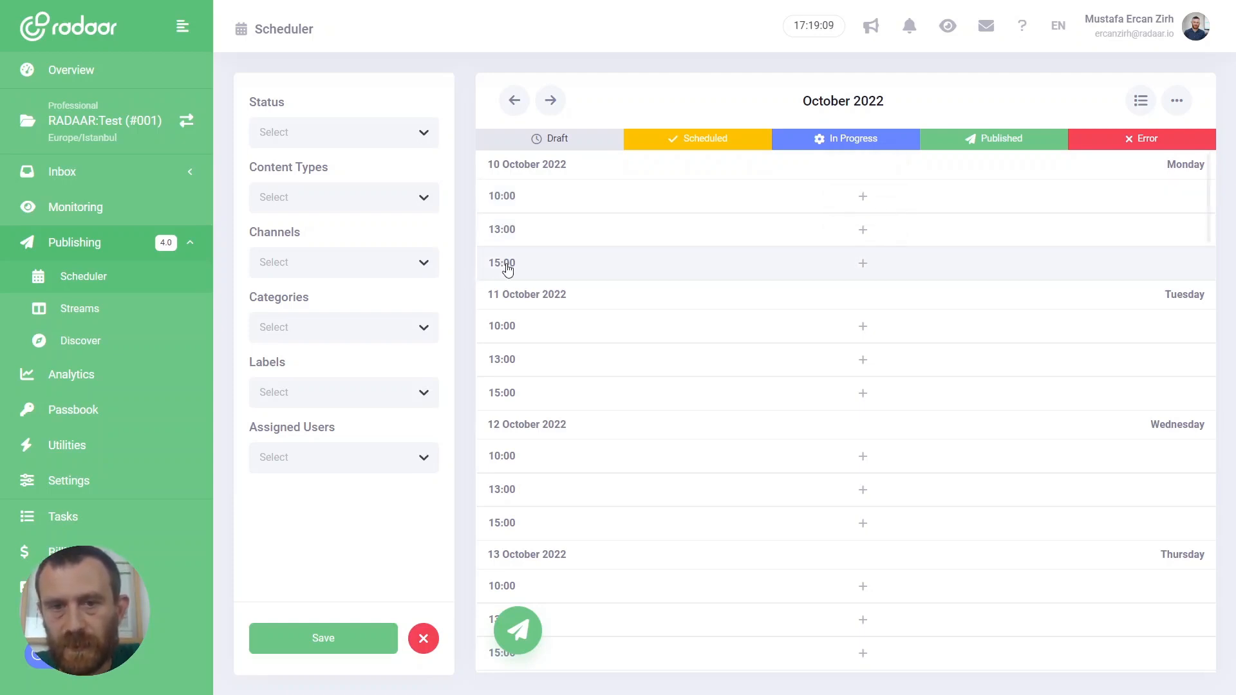
mouse_move(862, 325)
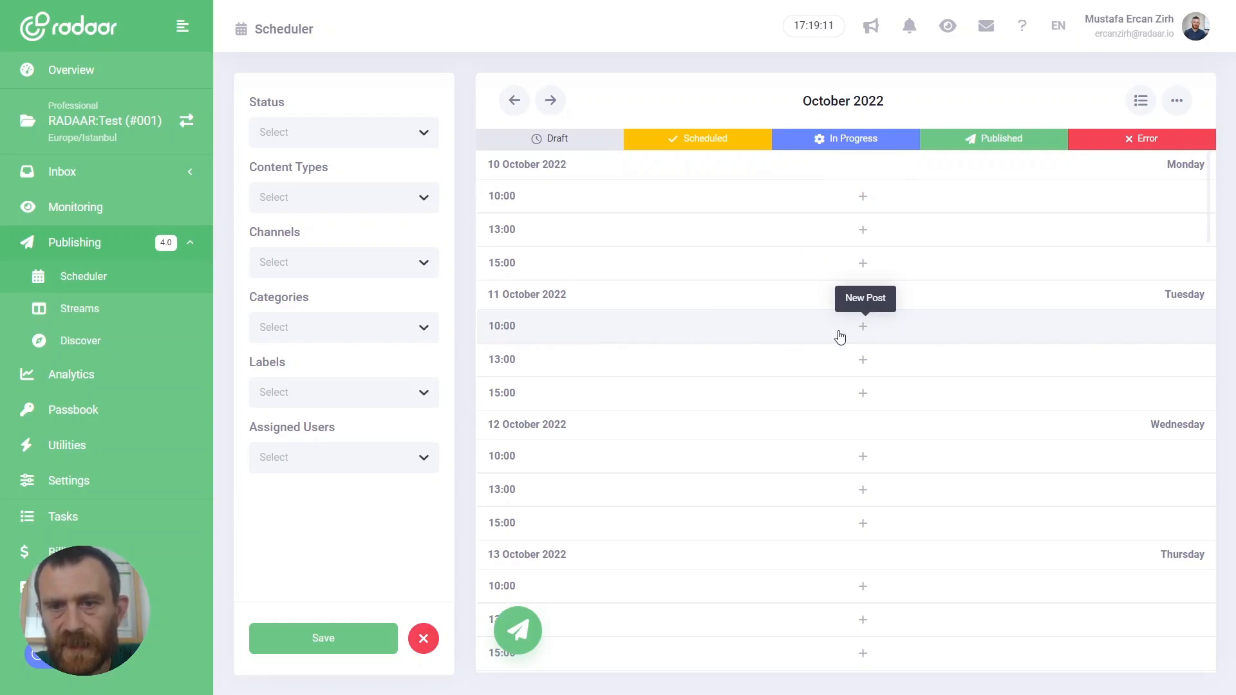
Create a new post in the 11 October 10:00 slot from List View
left_click(861, 326)
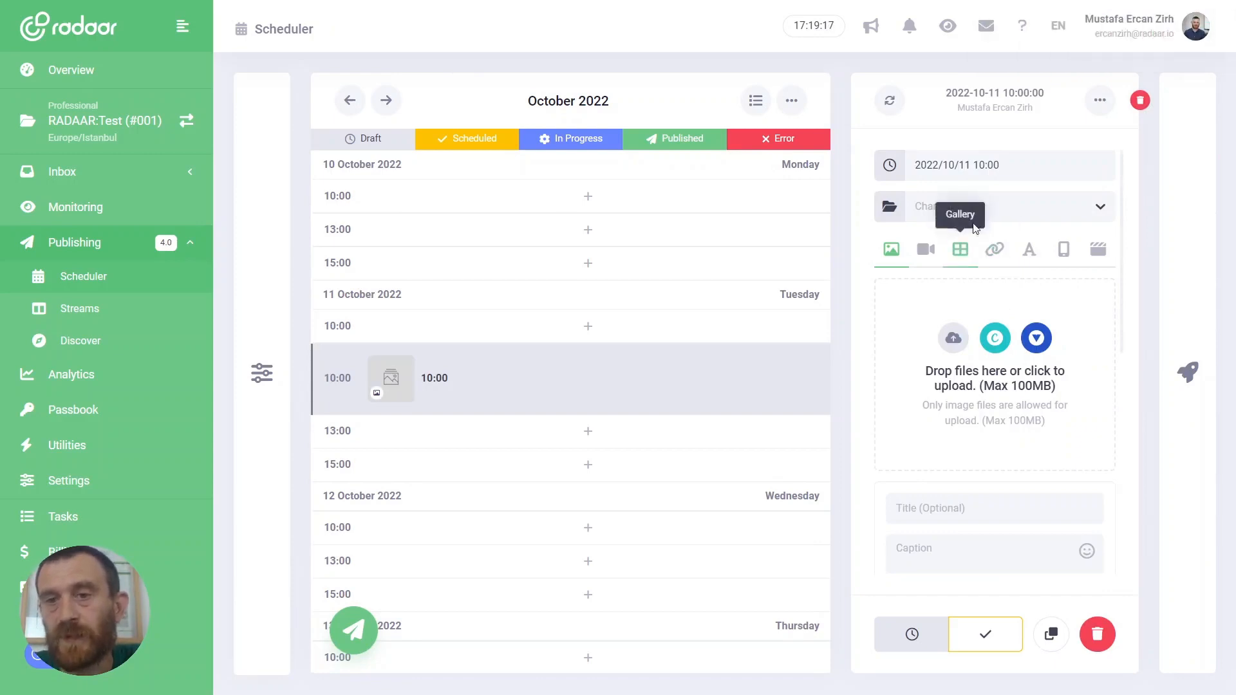
mouse_move(907, 206)
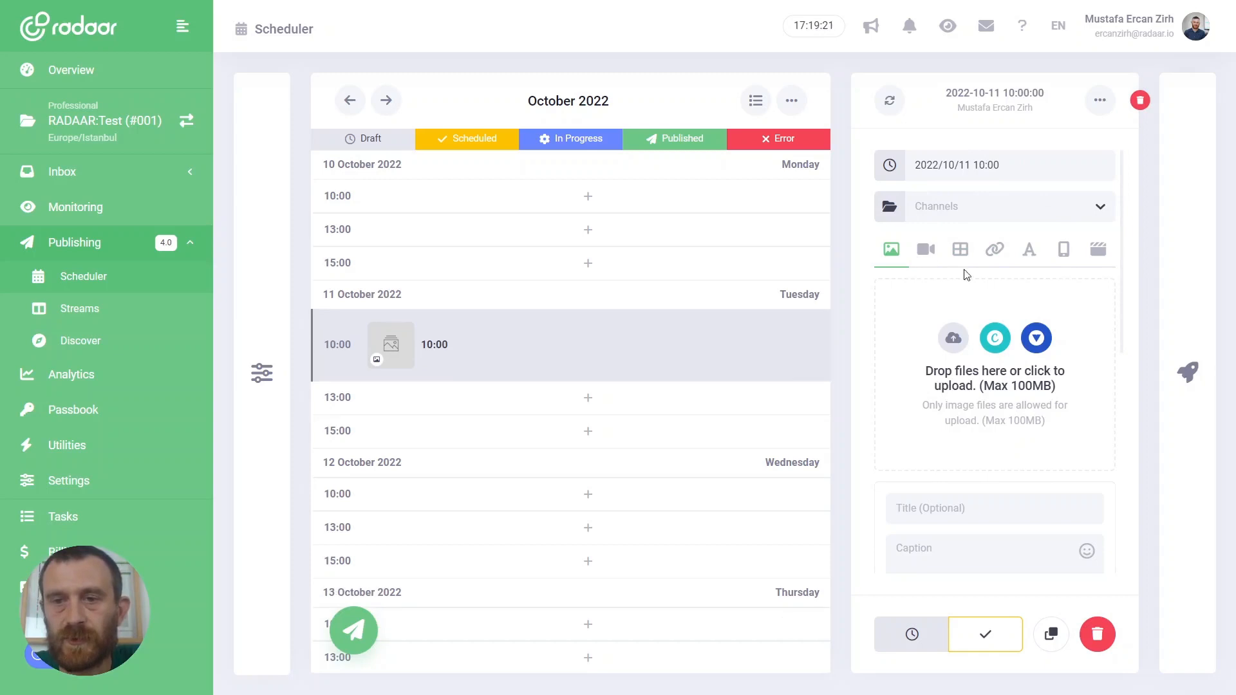
mouse_move(968, 360)
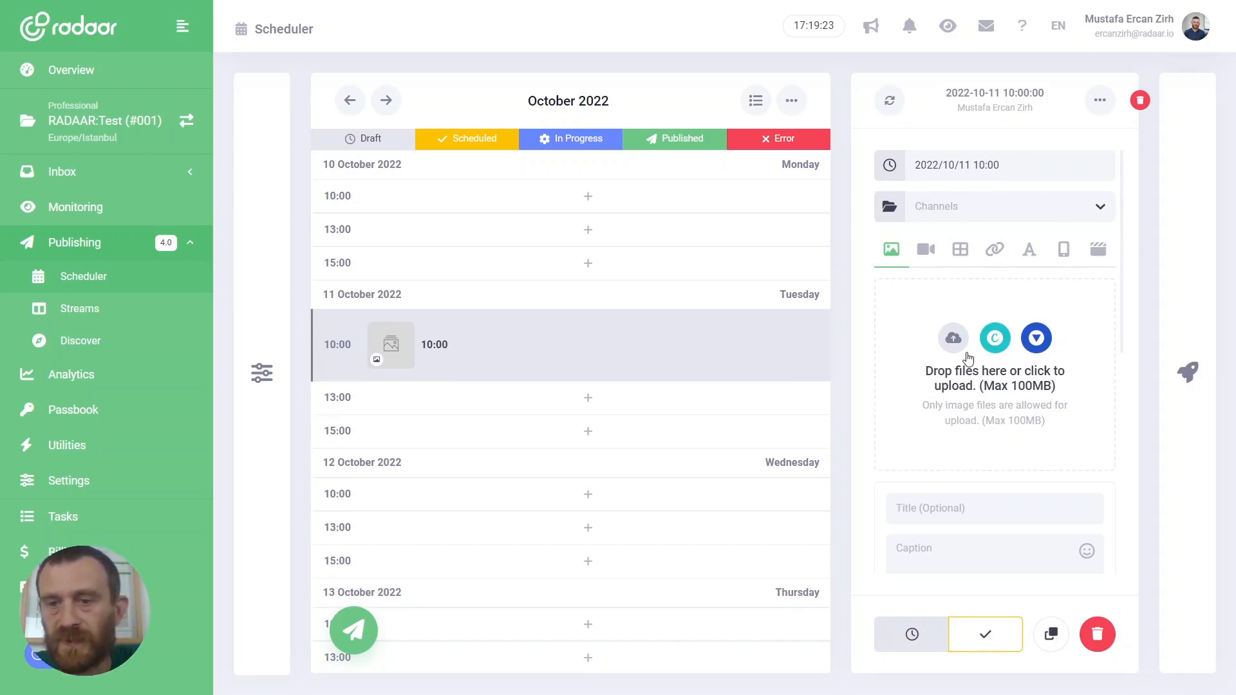
mouse_move(991, 105)
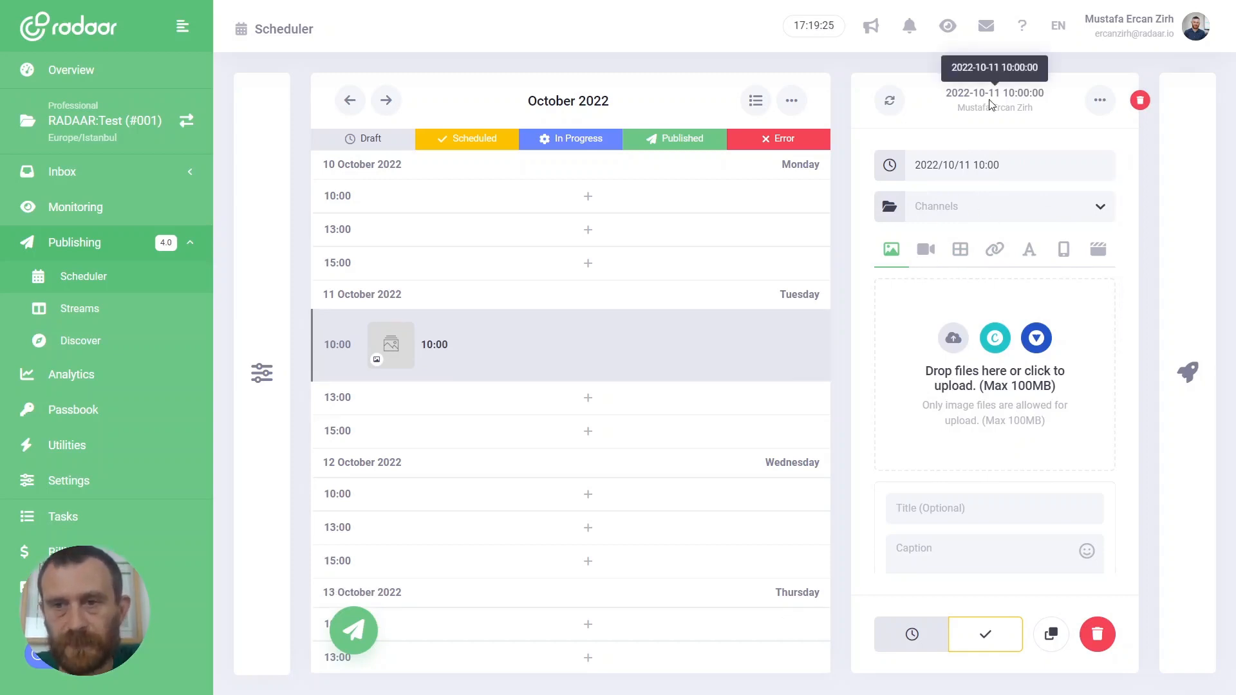